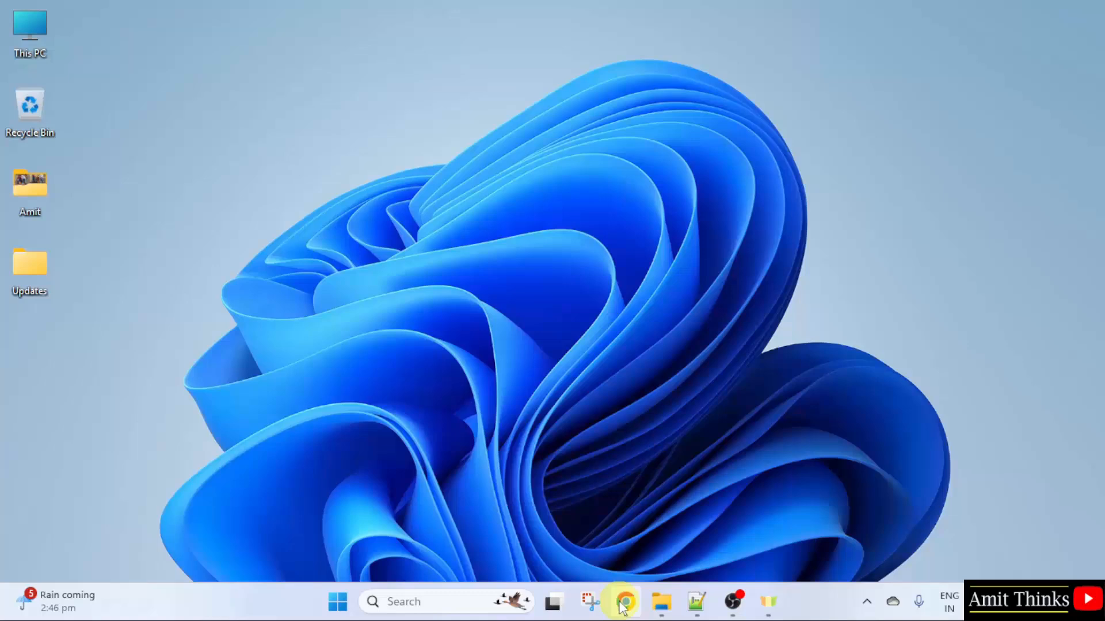
Step: Google 'oracle java' in Chrome and open Oracle's Java Software result
{"action": "left_click", "coordinate": [622, 602]}
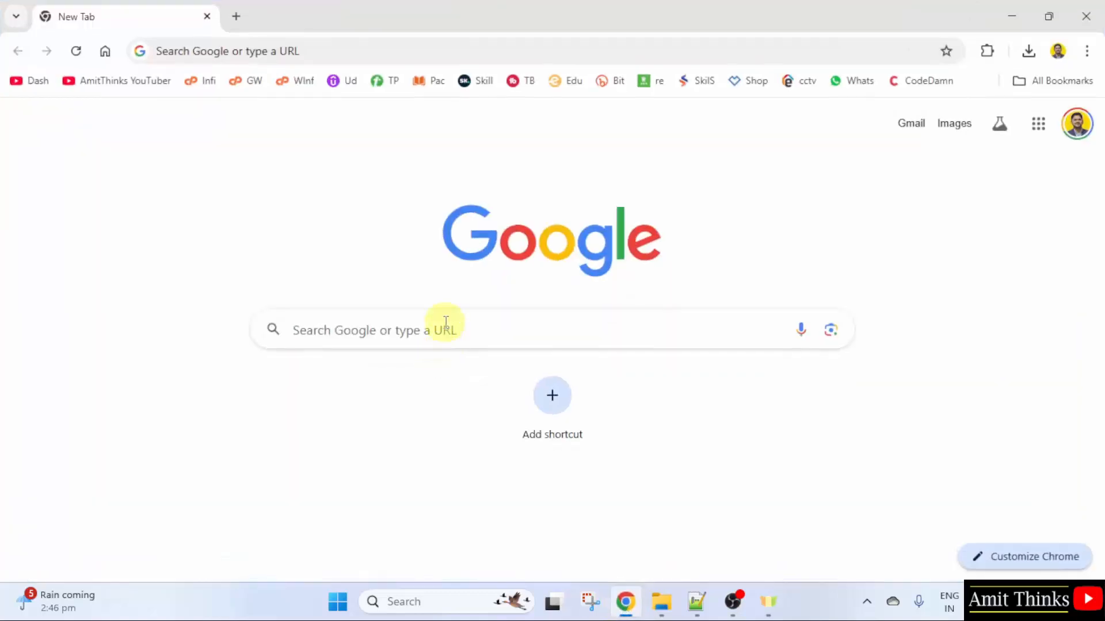
{"action": "type", "text": "oracle"}
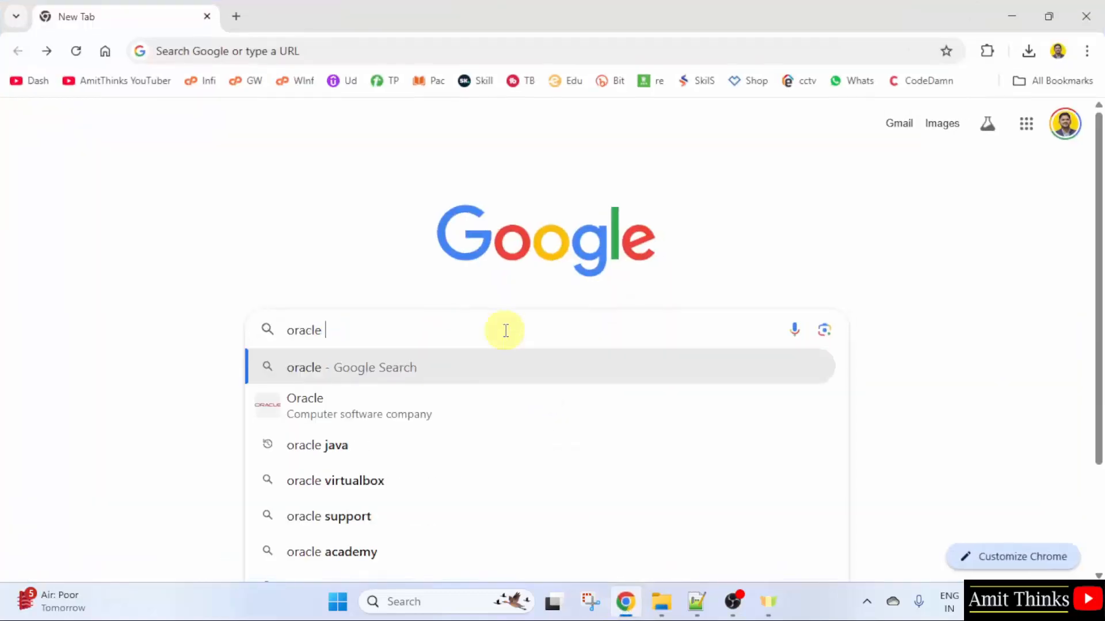
{"action": "left_click", "coordinate": [317, 445]}
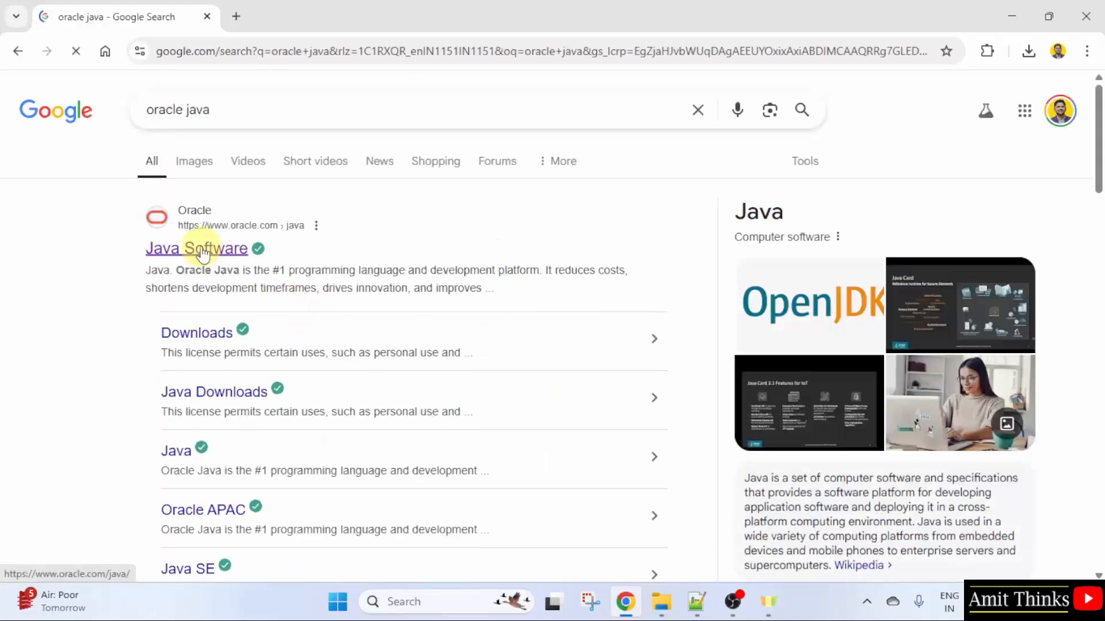
{"action": "left_click", "coordinate": [196, 248]}
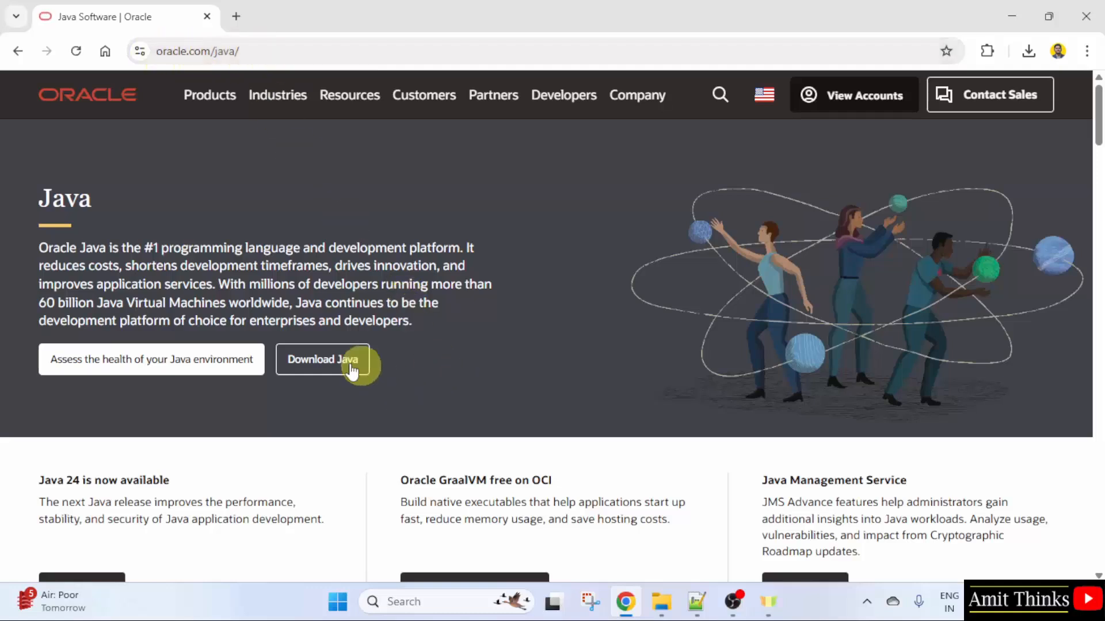
Step: Go to Java Downloads and show the JDK 24 Windows installer options
{"action": "left_click", "coordinate": [323, 359]}
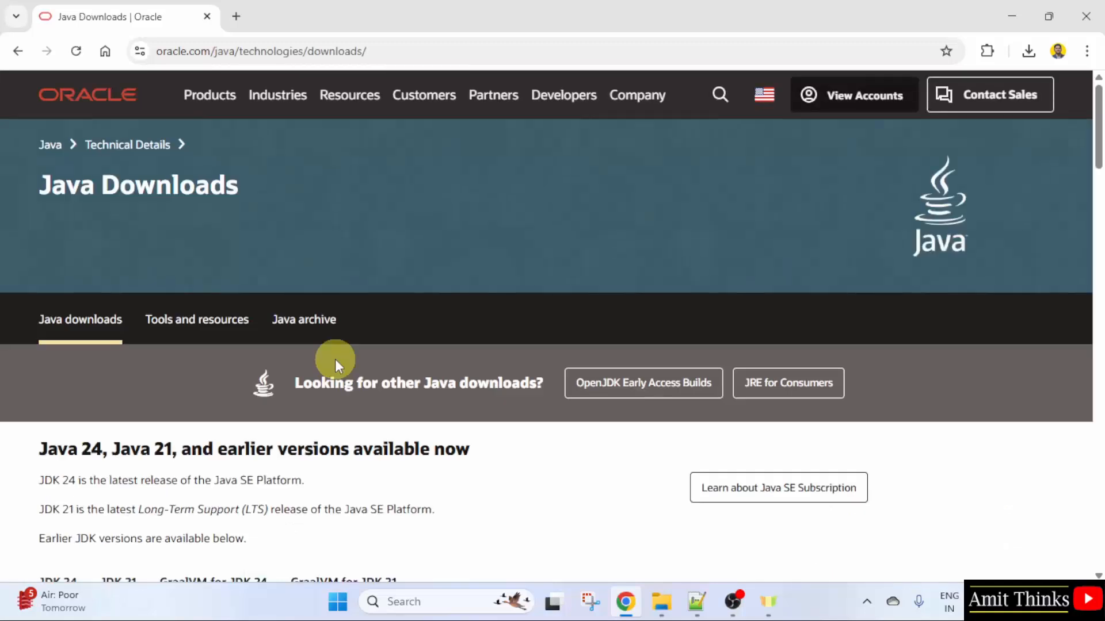
{"action": "scroll", "scroll_direction": "down", "scroll_amount": 3}
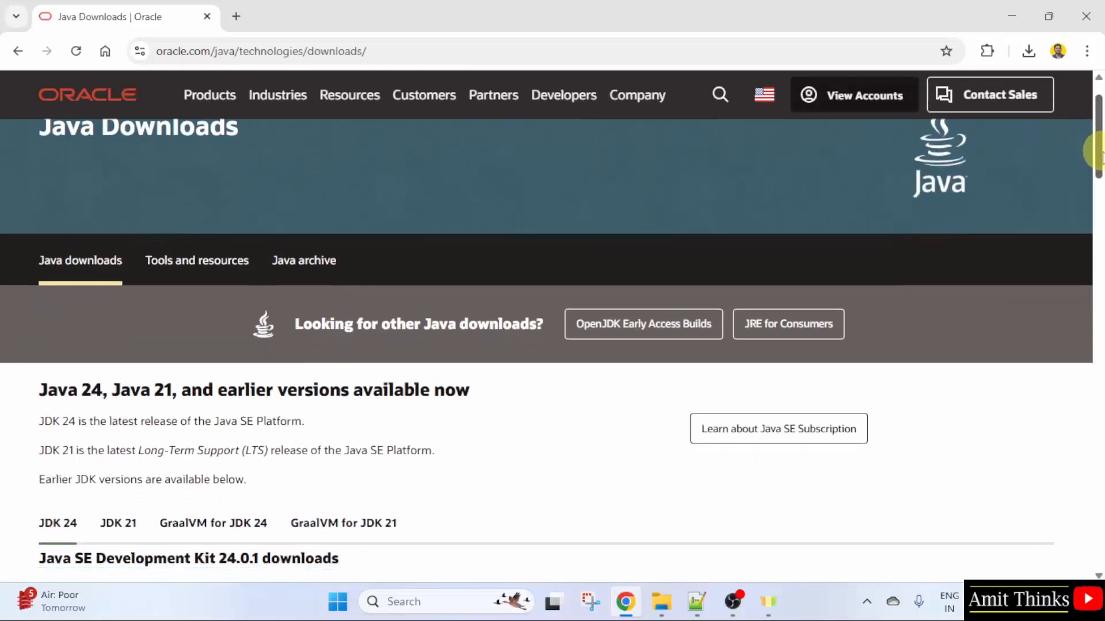
{"action": "scroll", "scroll_direction": "down", "scroll_amount": 3}
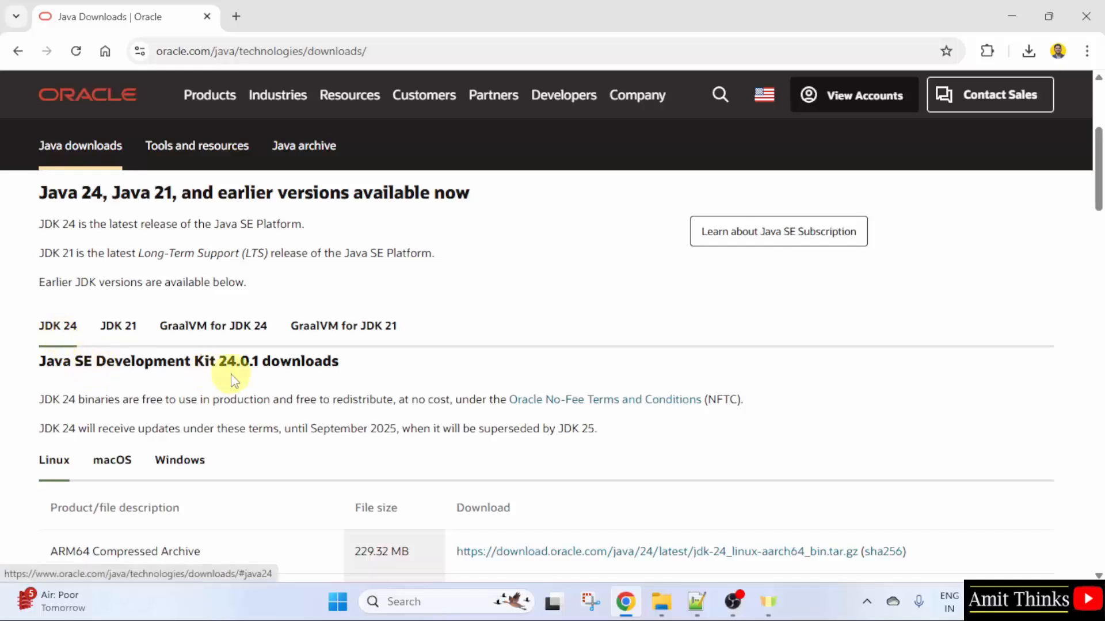
{"action": "left_click", "coordinate": [179, 461]}
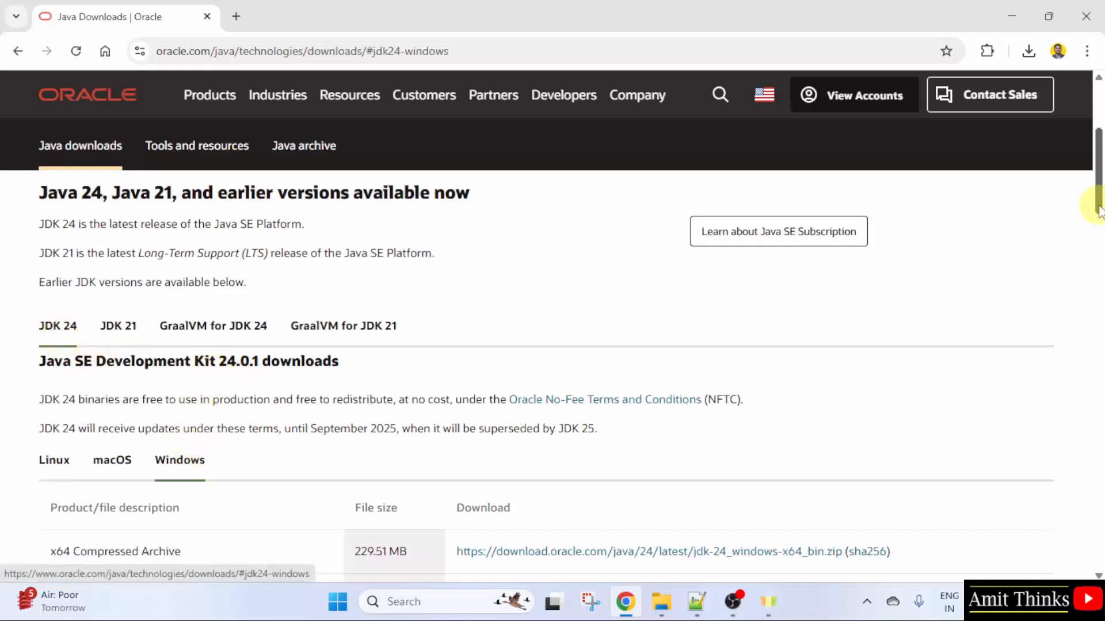
{"action": "scroll", "scroll_direction": "down", "scroll_amount": 3}
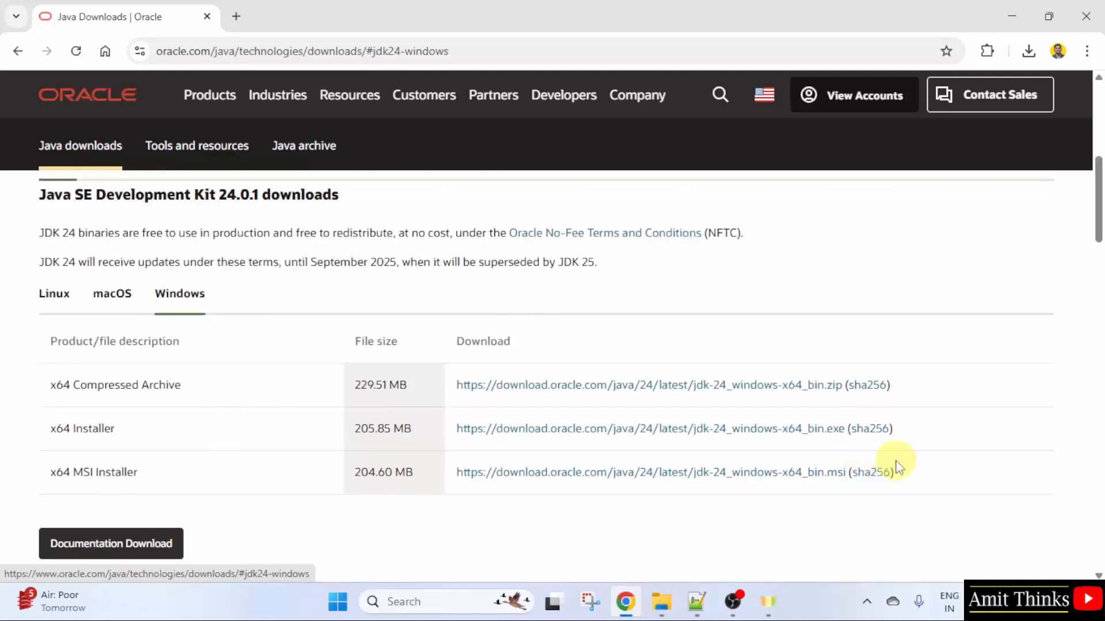
{"action": "mouse_move", "coordinate": [358, 424]}
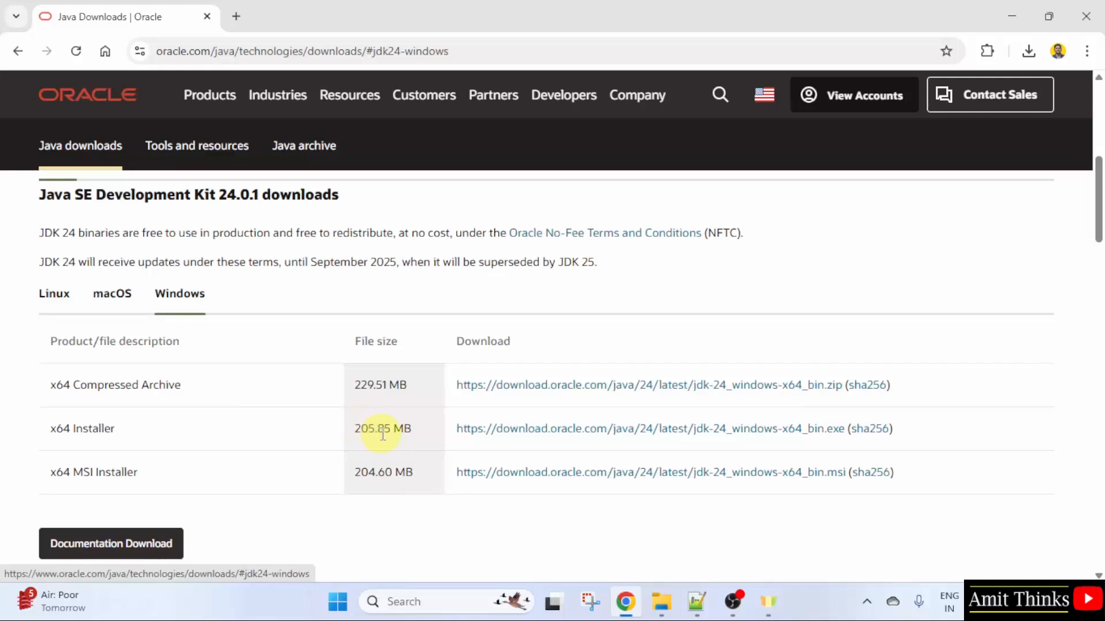
{"action": "mouse_move", "coordinate": [767, 437]}
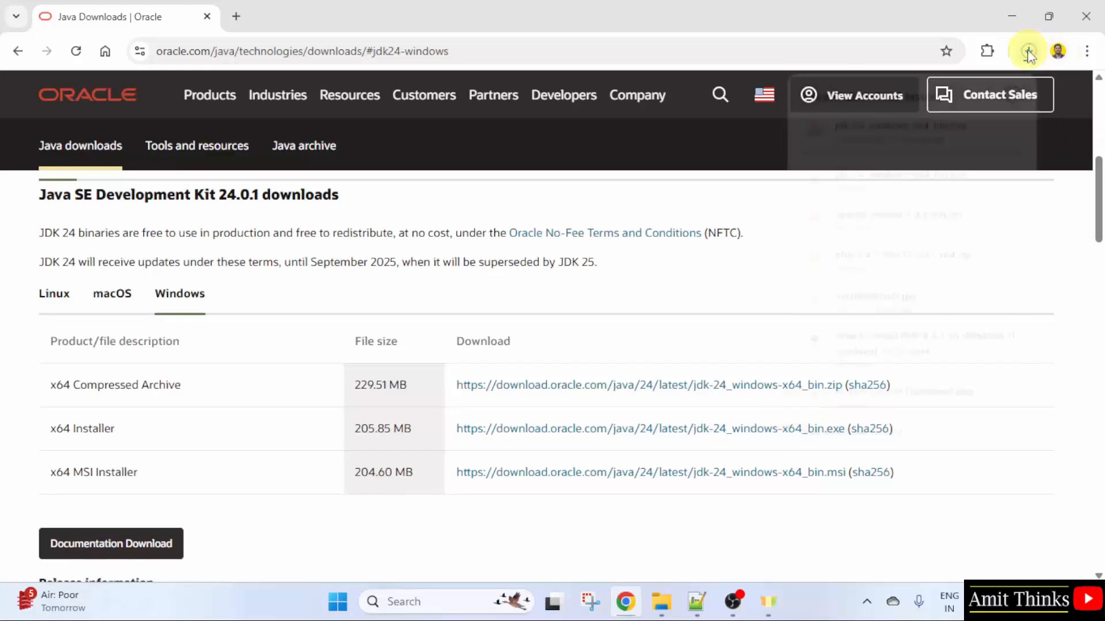
Step: Launch jdk-24_windows-x64_bin.exe from Chrome's downloads, then minimize Chrome
{"action": "left_click", "coordinate": [1028, 50]}
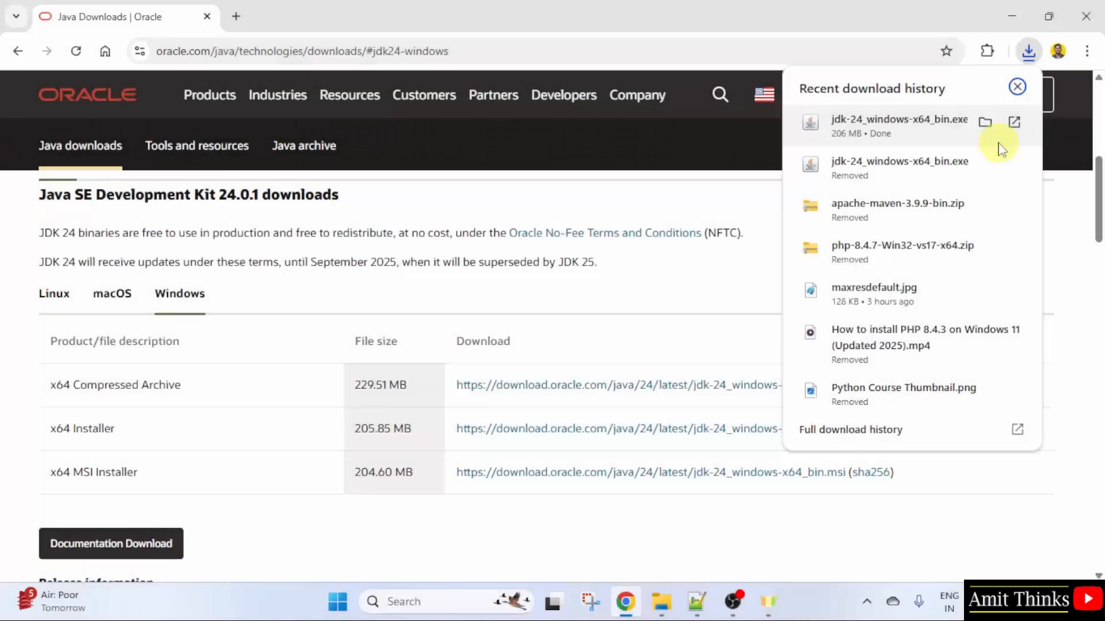
{"action": "right_click", "coordinate": [898, 119]}
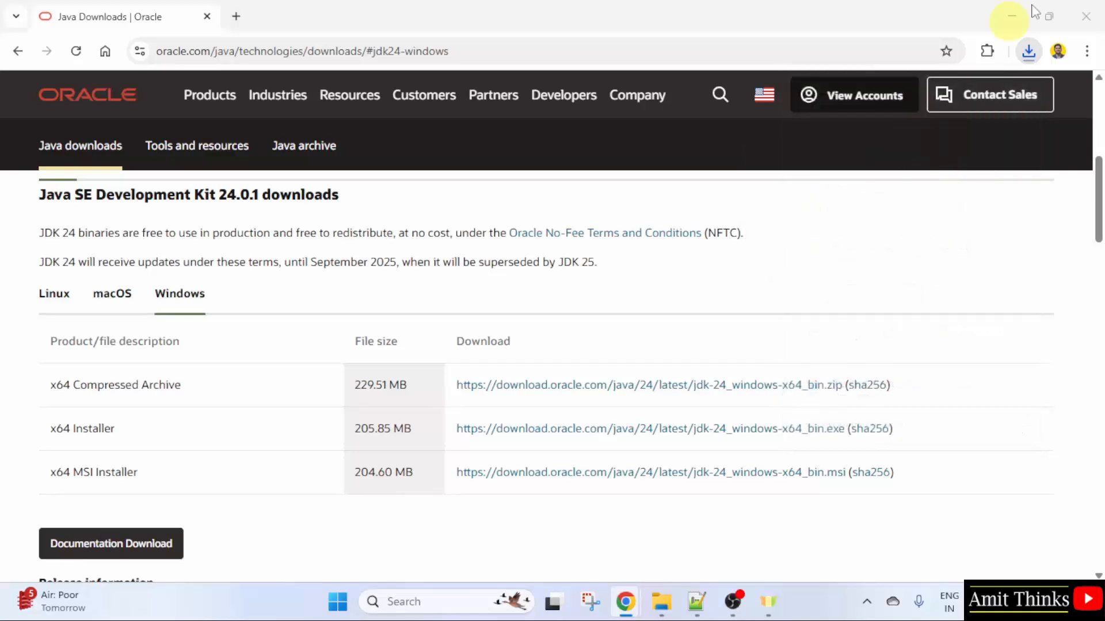
{"action": "left_click", "coordinate": [1010, 16]}
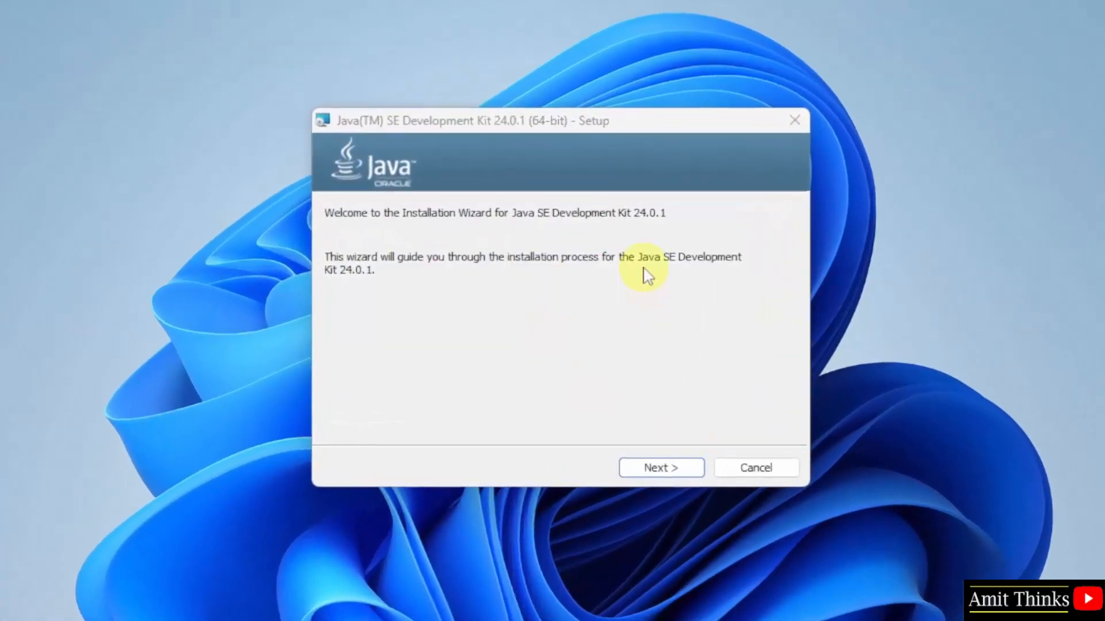
Step: Install JDK 24.0.1 to C:\Program Files\Java\jdk-24\ and close the wizard
{"action": "left_click", "coordinate": [660, 467]}
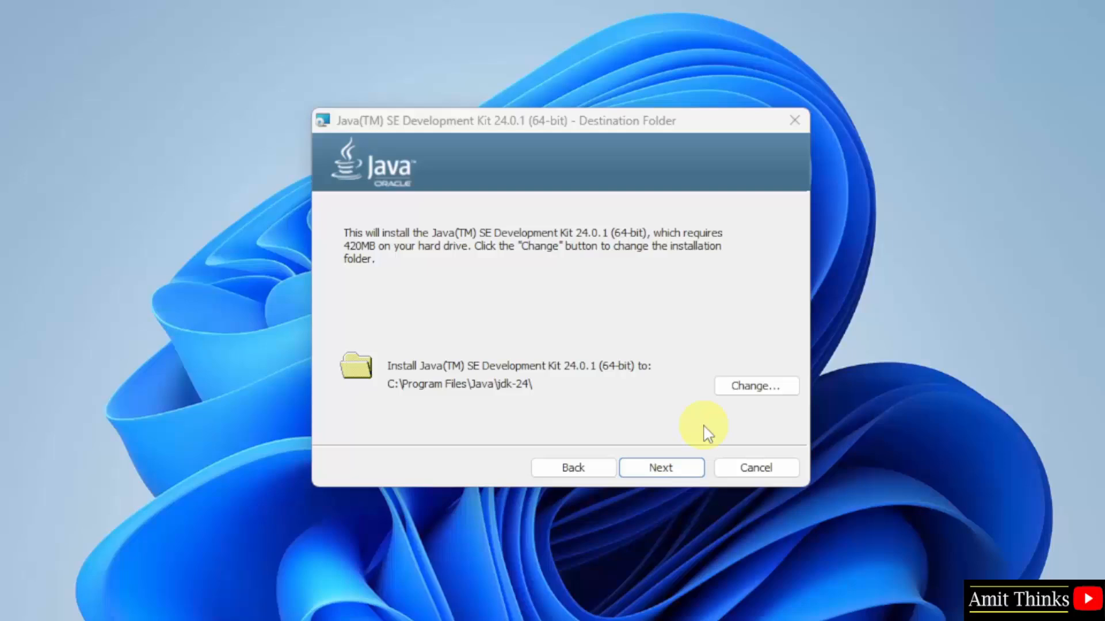
{"action": "left_click", "coordinate": [659, 467]}
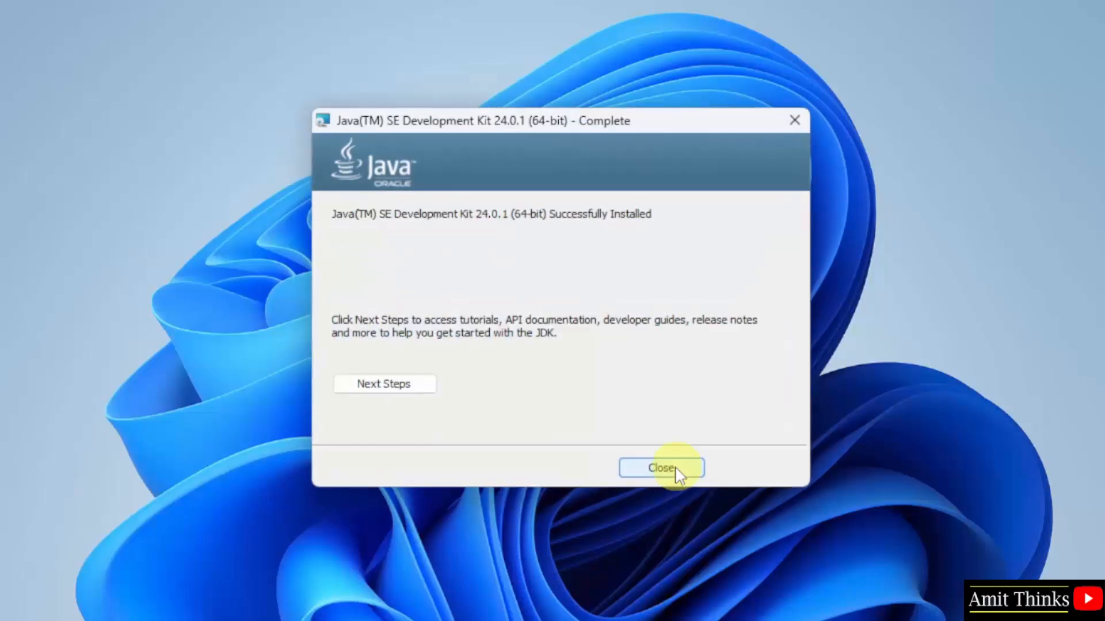
{"action": "left_click", "coordinate": [660, 468]}
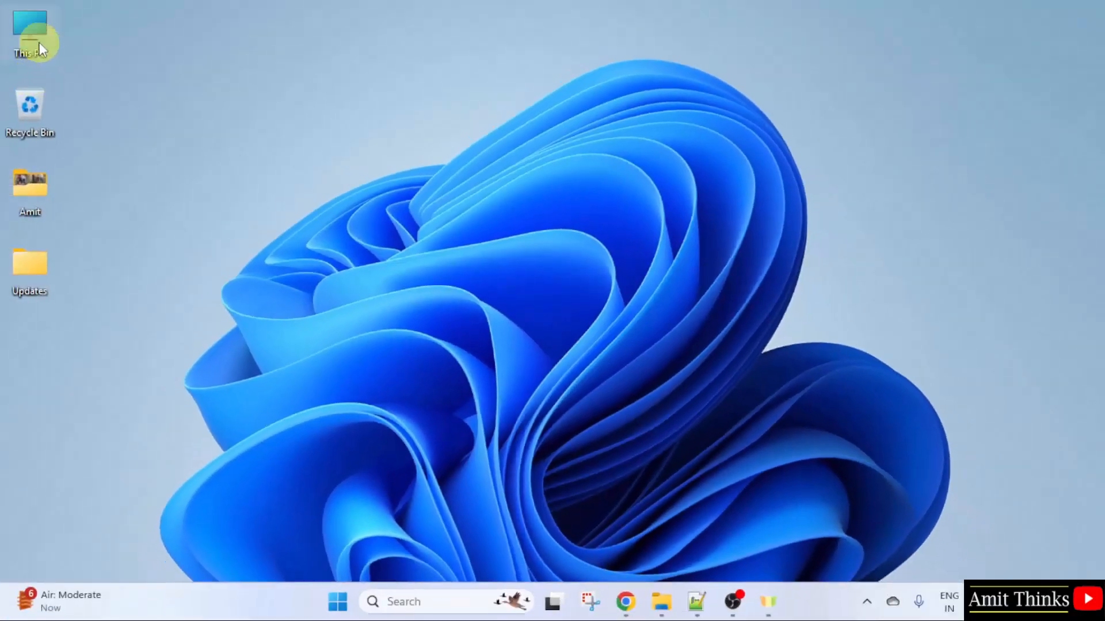
Step: Browse from This PC through Program Files\Java\jdk-24 into the bin folder
{"action": "double_click", "coordinate": [29, 31]}
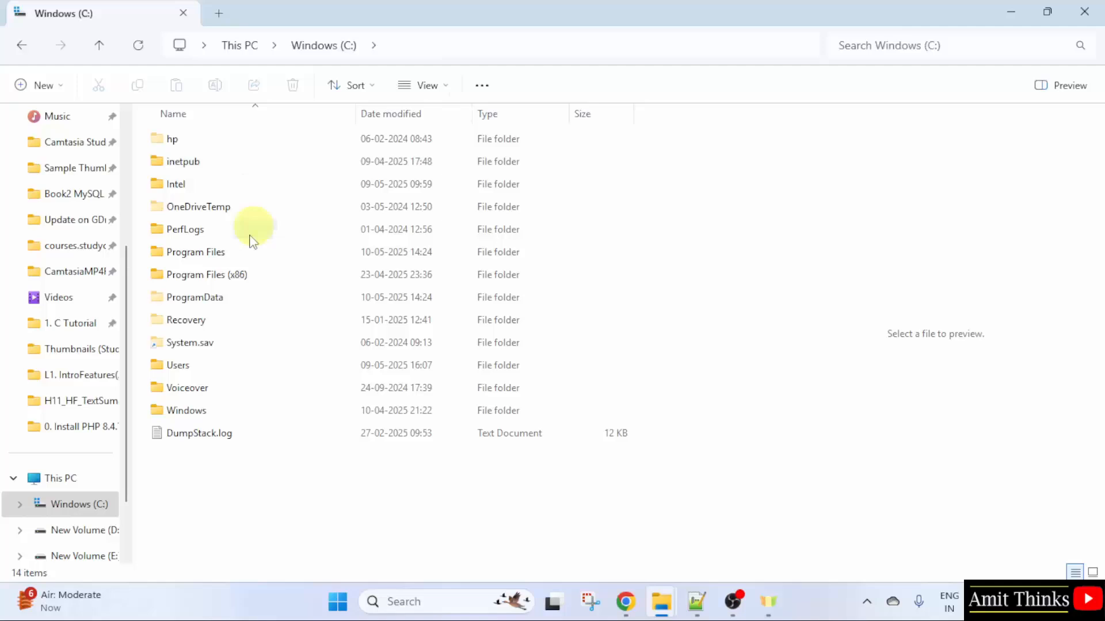
{"action": "double_click", "coordinate": [195, 251]}
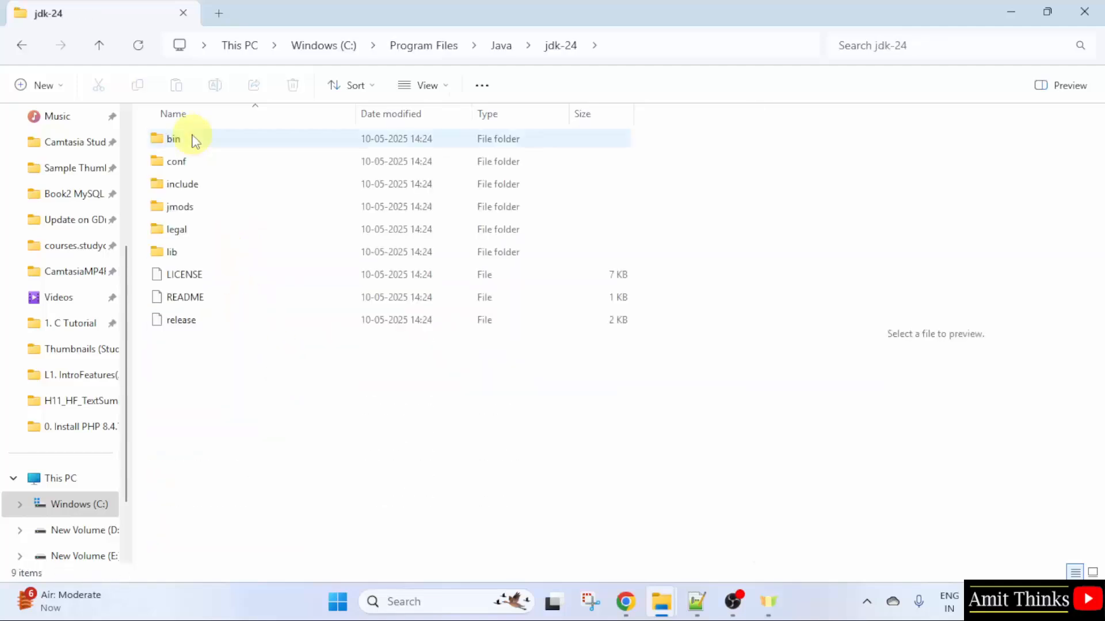
{"action": "double_click", "coordinate": [174, 138]}
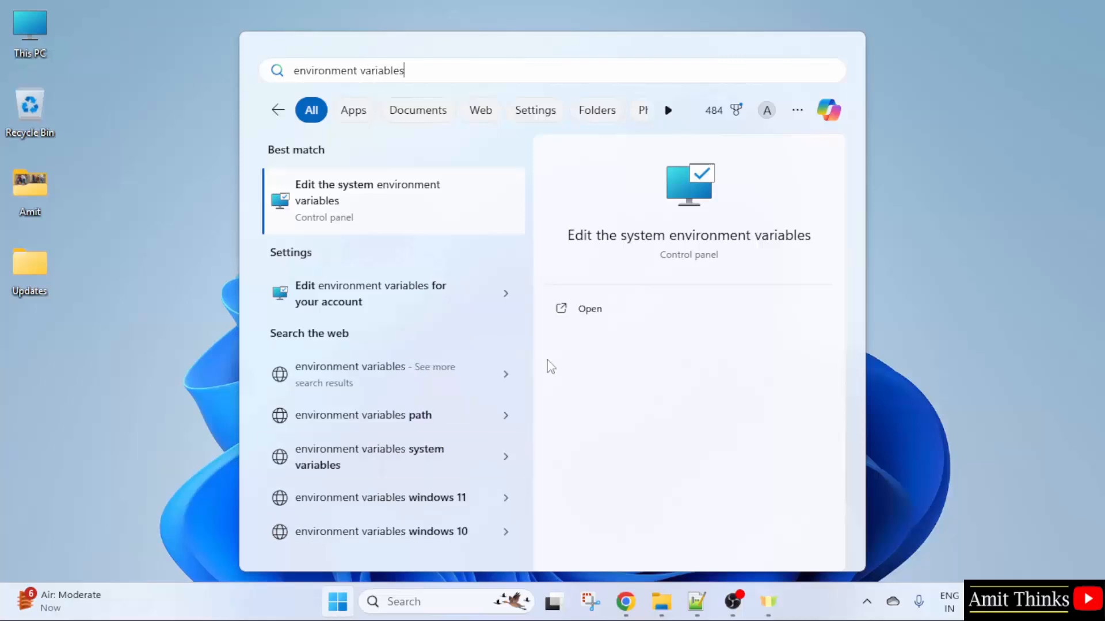
{"action": "mouse_move", "coordinate": [647, 248]}
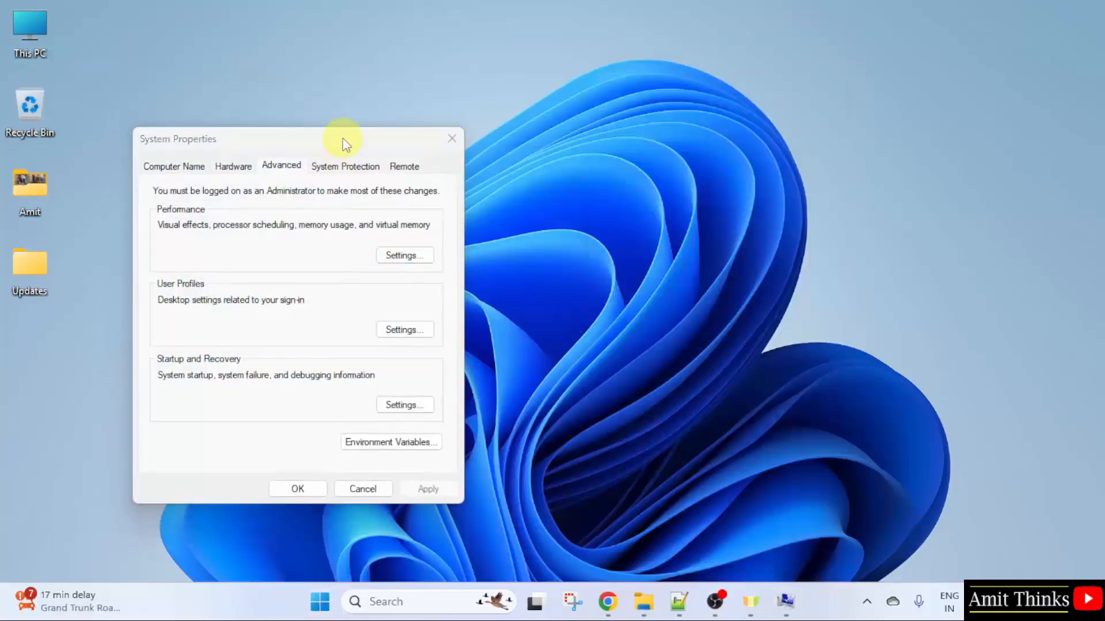
Step: Append C:\Program Files\Java\jdk-24\bin as a new entry in the system Path
{"action": "left_click", "coordinate": [390, 442]}
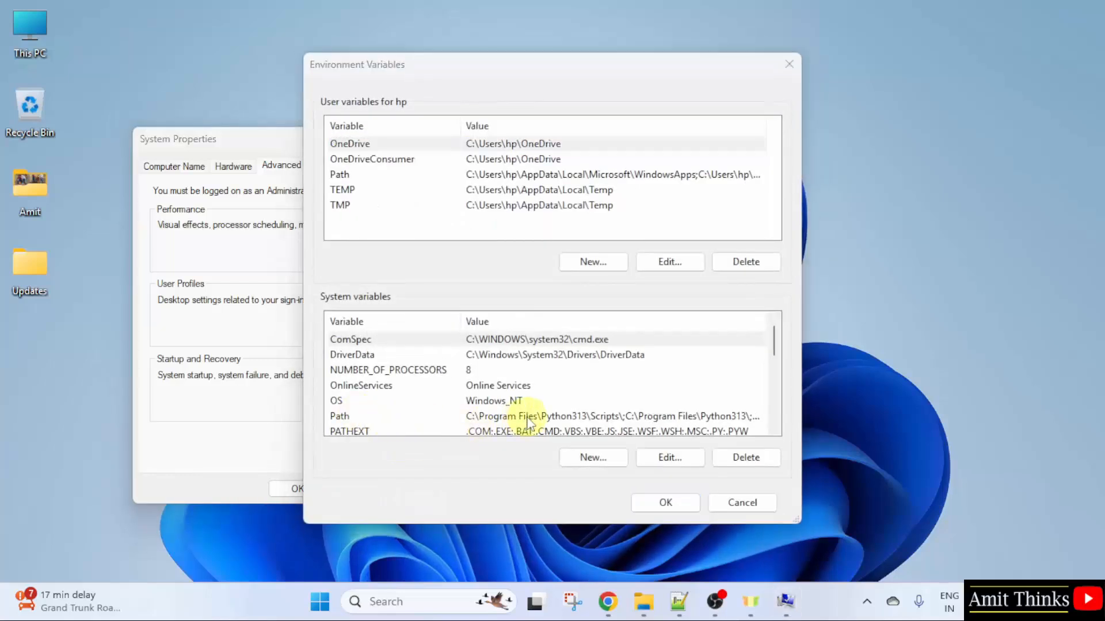
{"action": "left_click", "coordinate": [669, 458]}
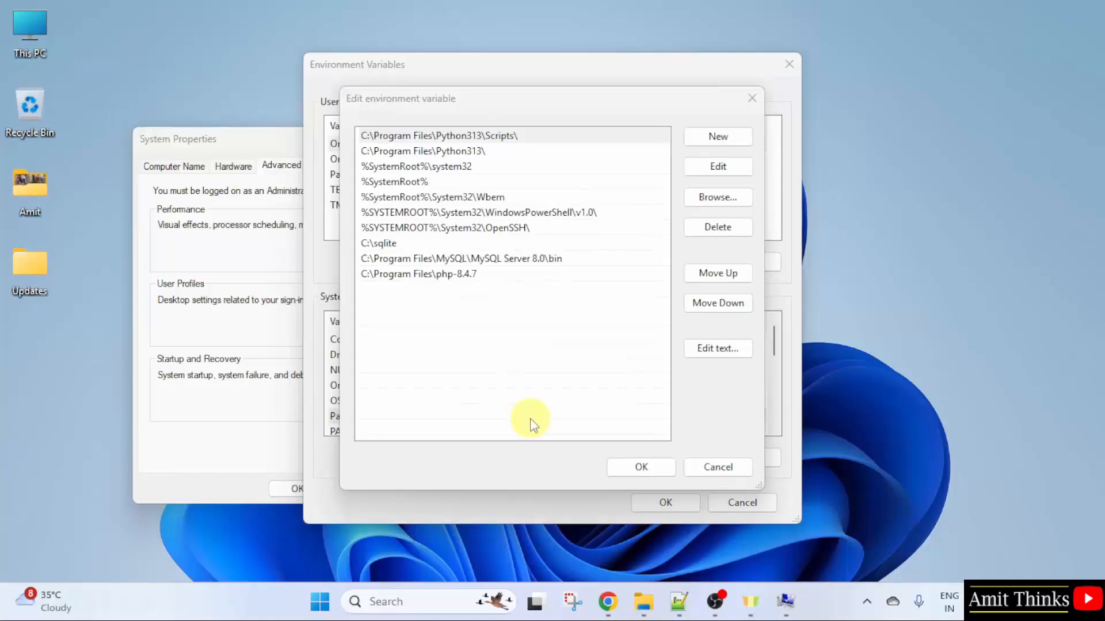
{"action": "left_click", "coordinate": [718, 136]}
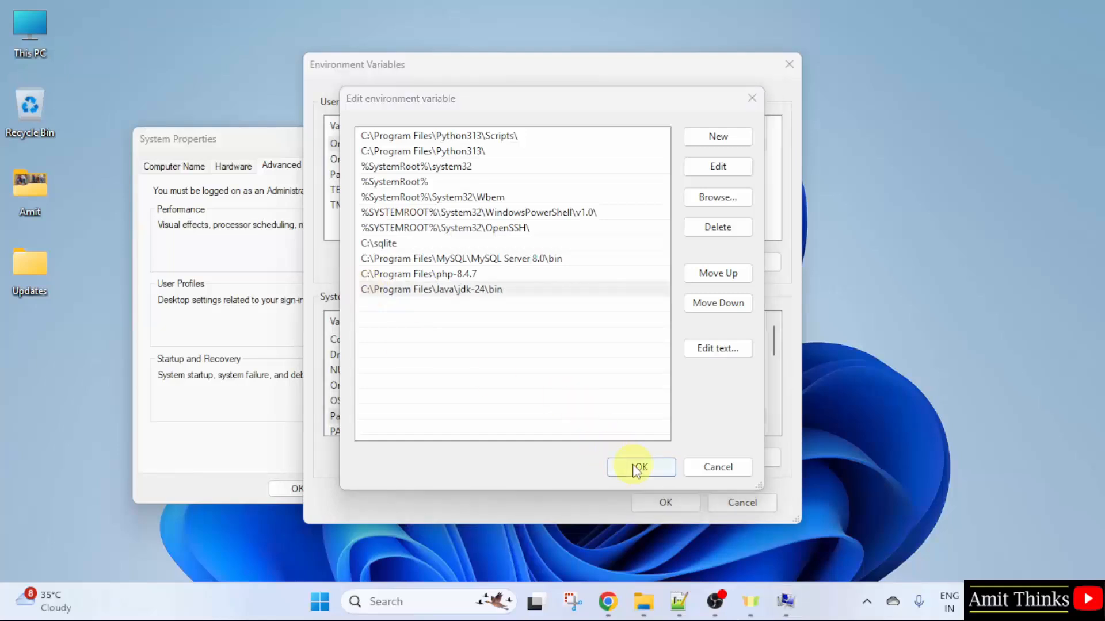
{"action": "left_click", "coordinate": [639, 467]}
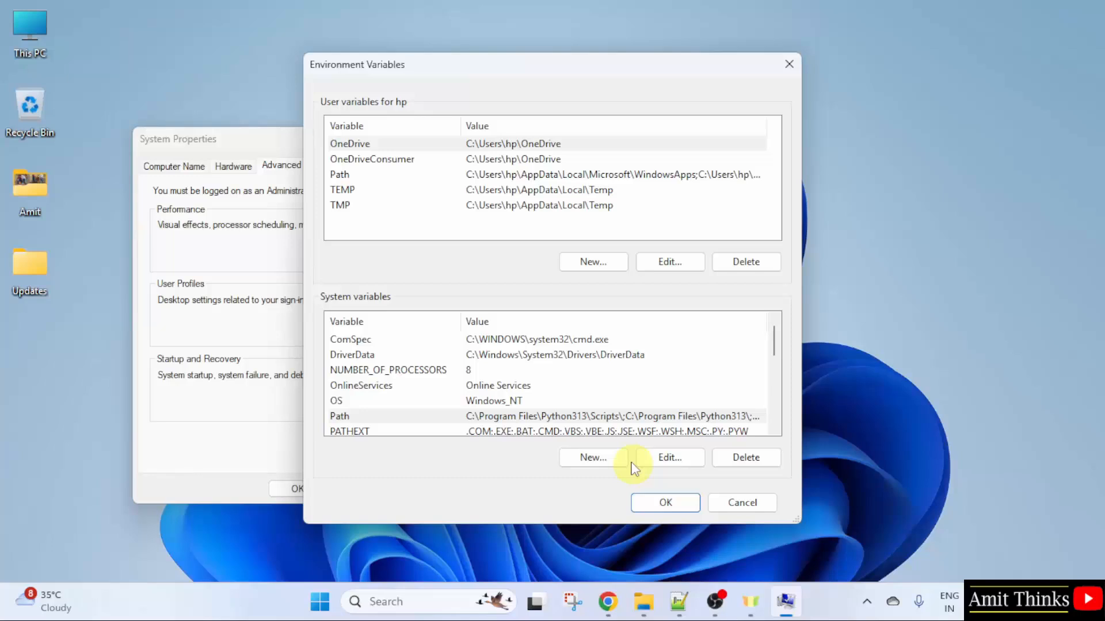
Step: Create system variable JAVA_HOME = C:\Program Files\Java\jdk-24 and close System Properties
{"action": "left_click", "coordinate": [591, 457]}
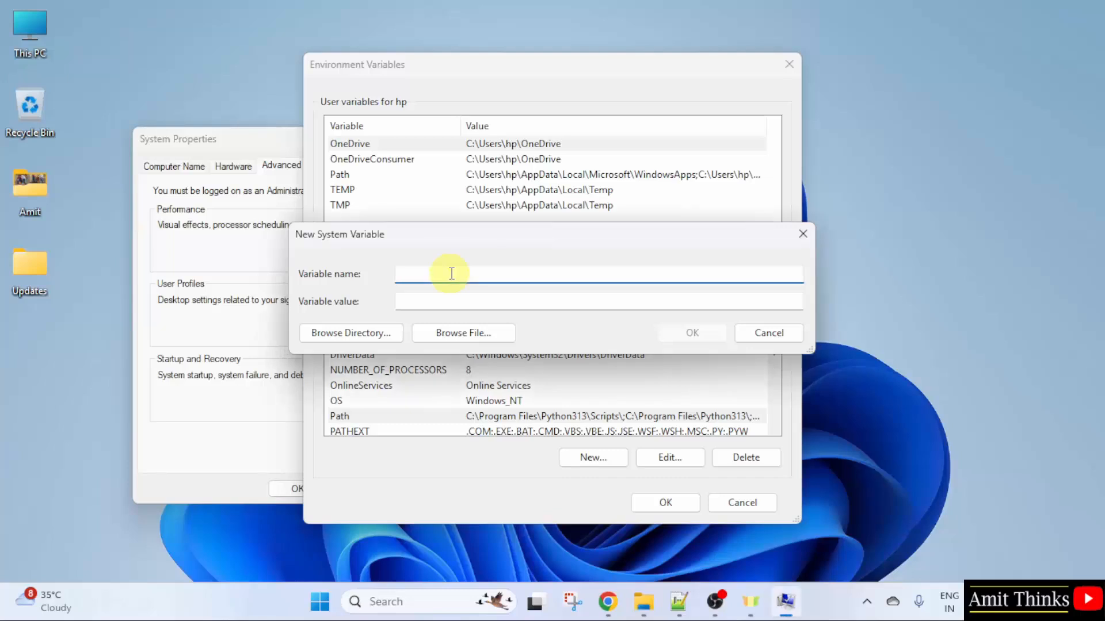
{"action": "type", "text": "JAVA_HOME"}
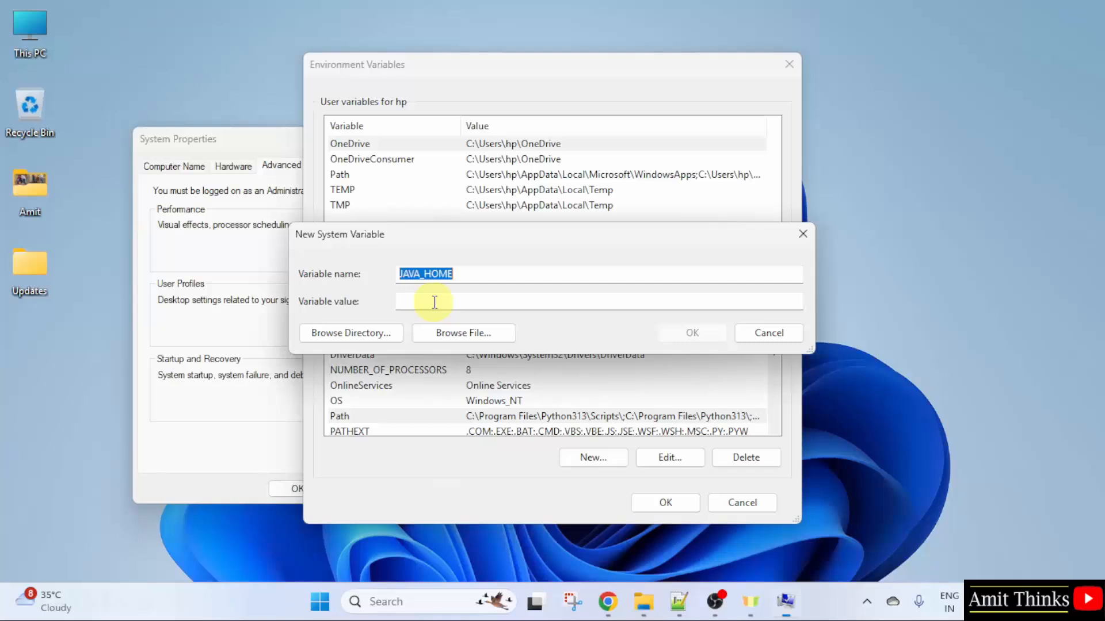
{"action": "type", "text": "C:\\Program Files\\Java\\jdk-24\\bin"}
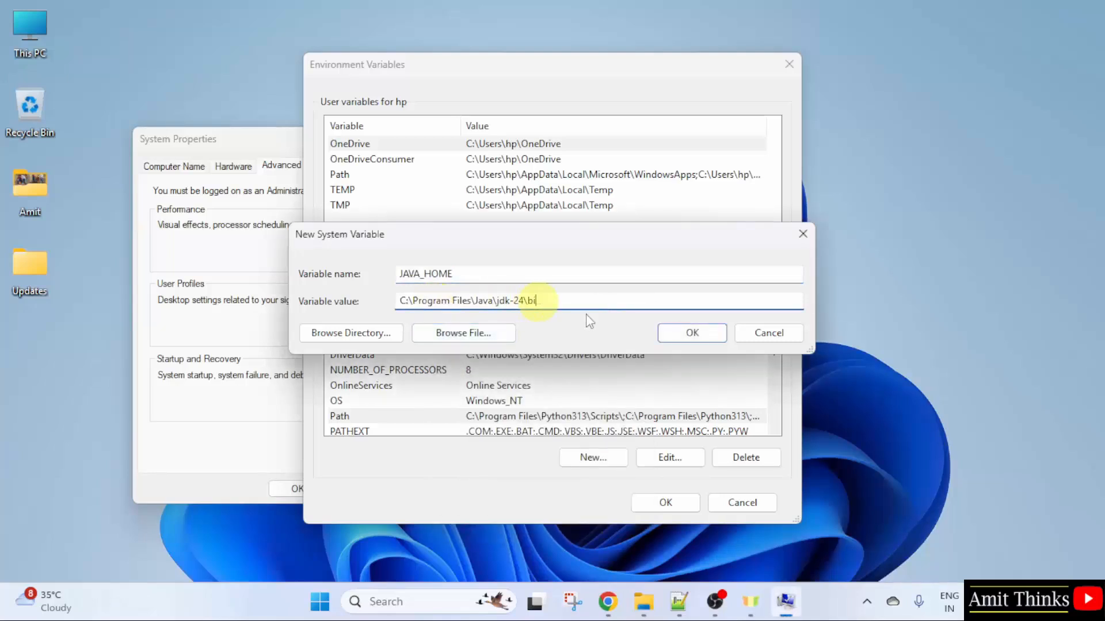
{"action": "key", "text": "BackSpace"}
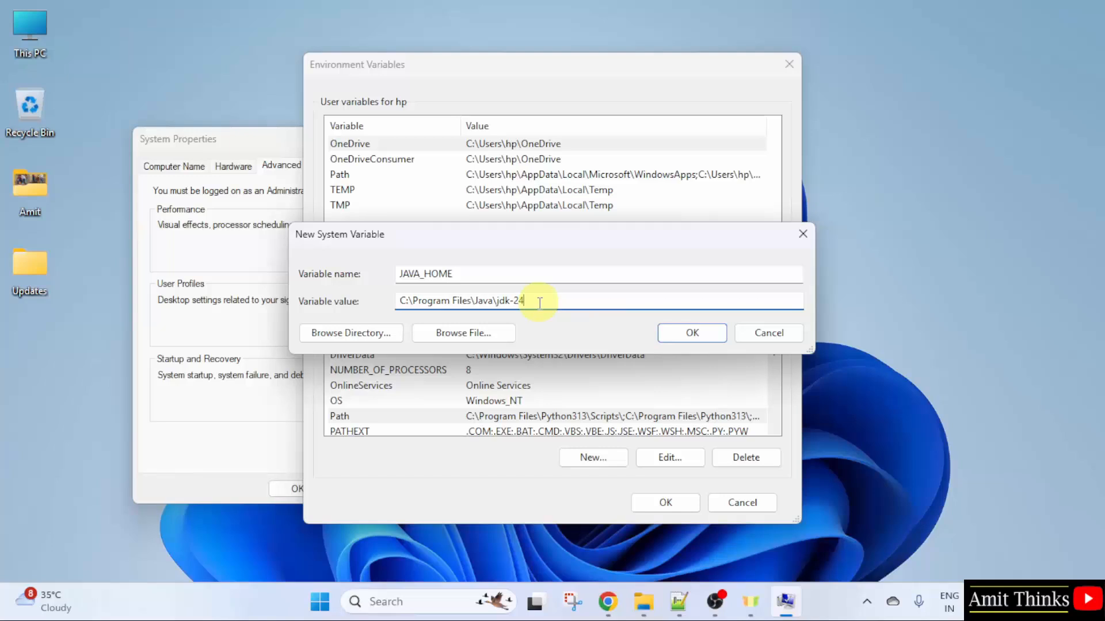
{"action": "left_click", "coordinate": [691, 333]}
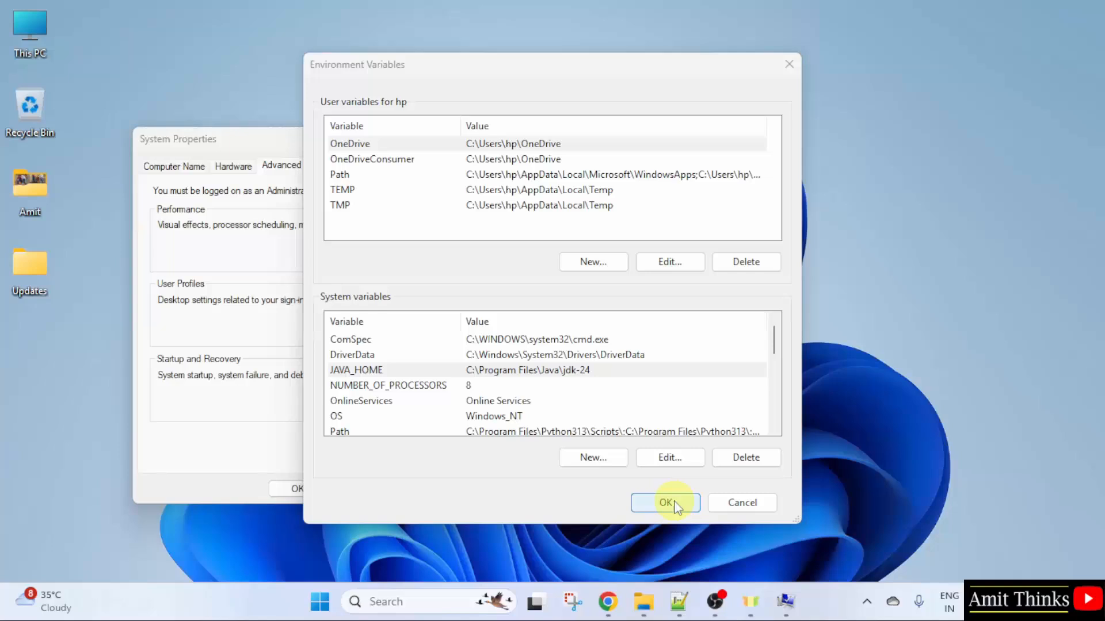
{"action": "left_click", "coordinate": [663, 502]}
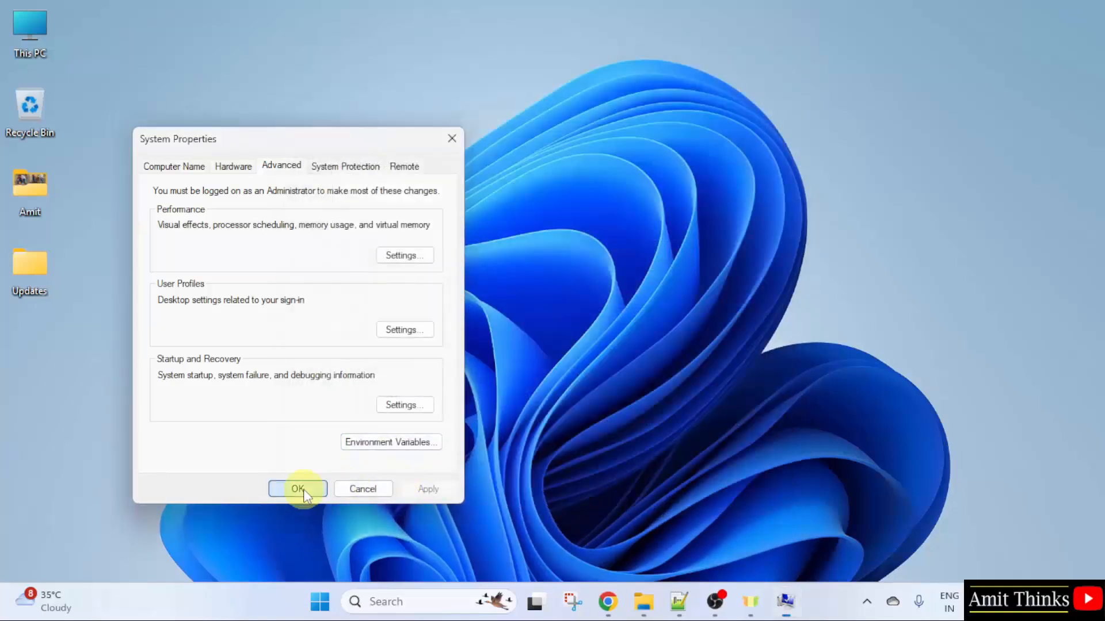
{"action": "left_click", "coordinate": [297, 489]}
{"action": "type", "text": "CMD"}
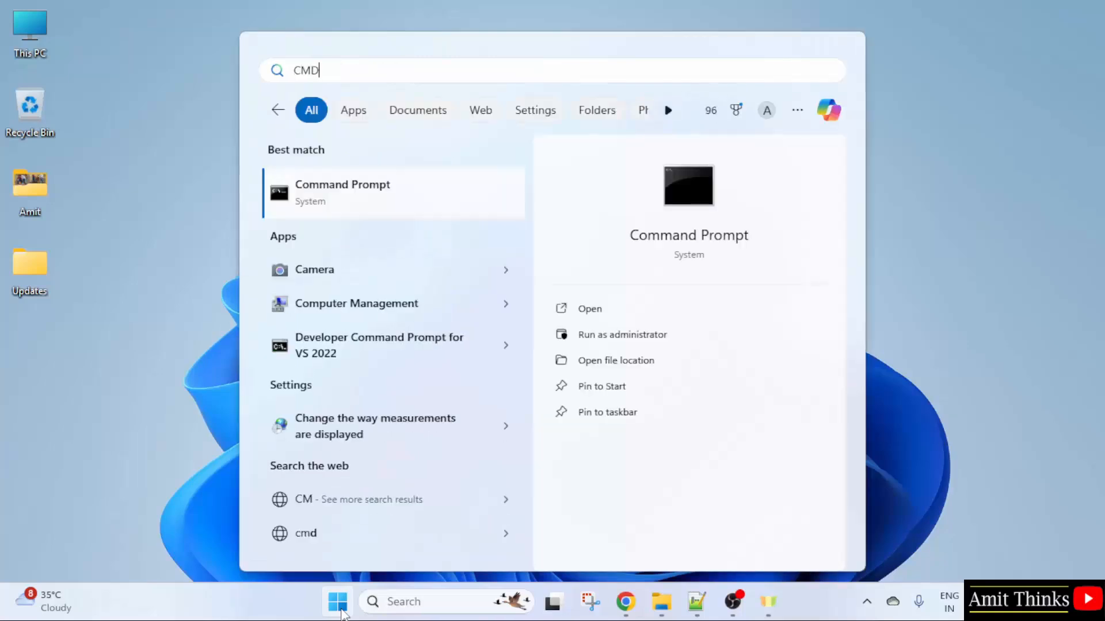
Step: Run java --version in Command Prompt, confirming Java 24.0.1, then close it
{"action": "left_click", "coordinate": [342, 192]}
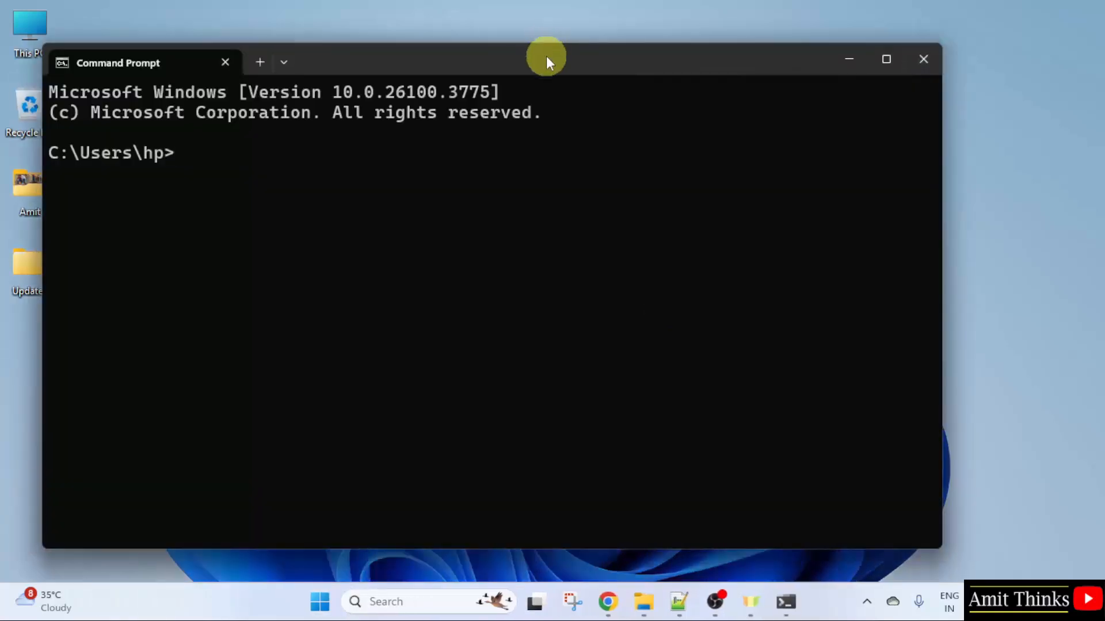
{"action": "type", "text": "jav"}
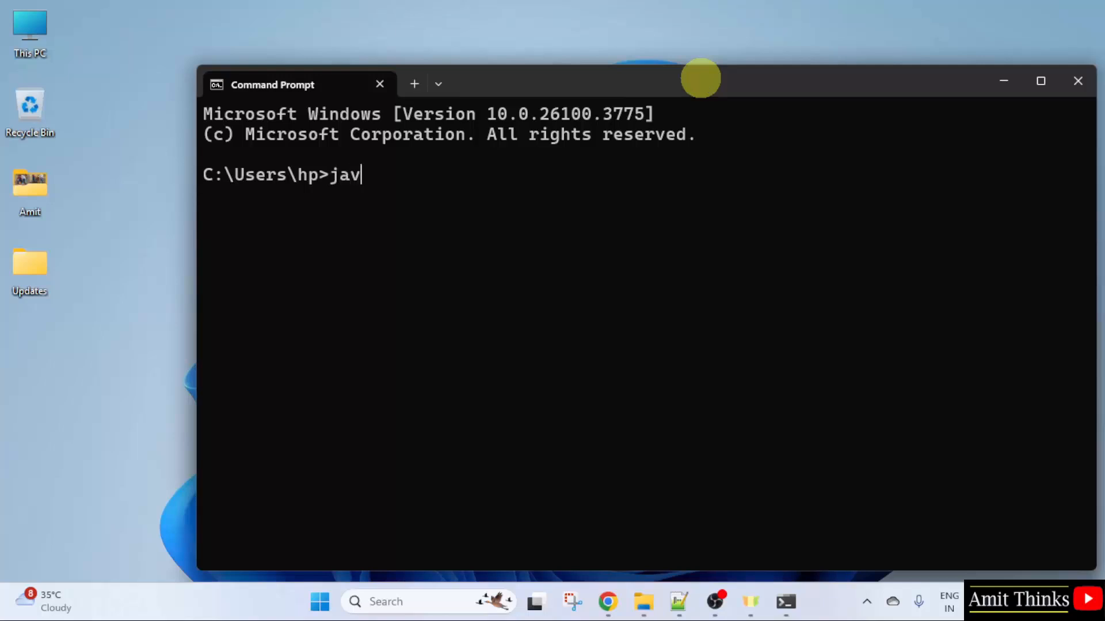
{"action": "type", "text": "a --versio"}
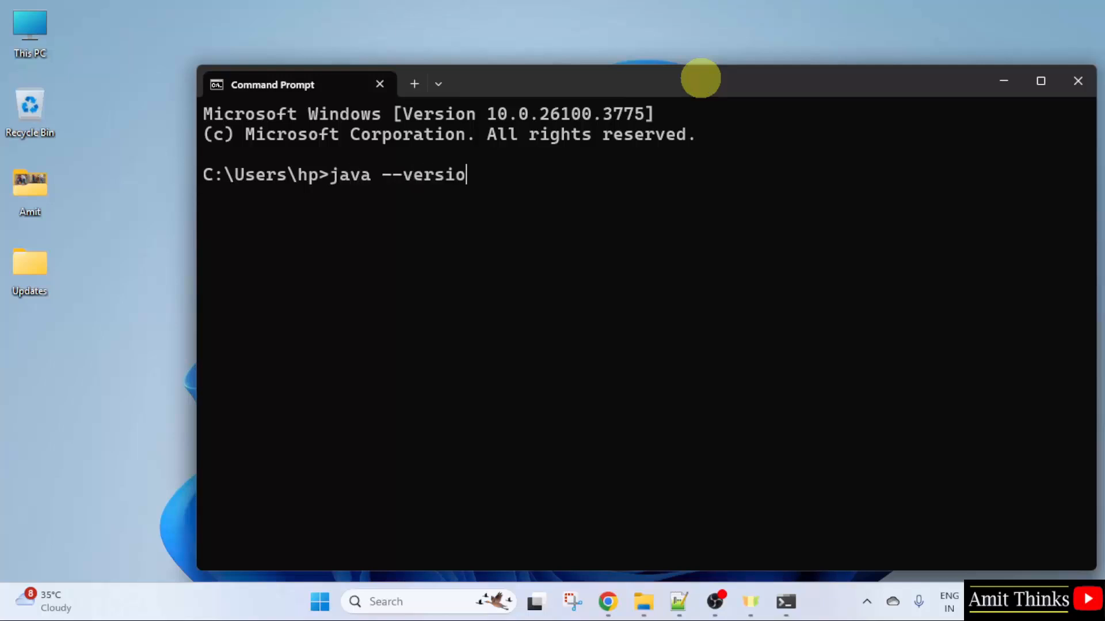
{"action": "key", "text": "enter"}
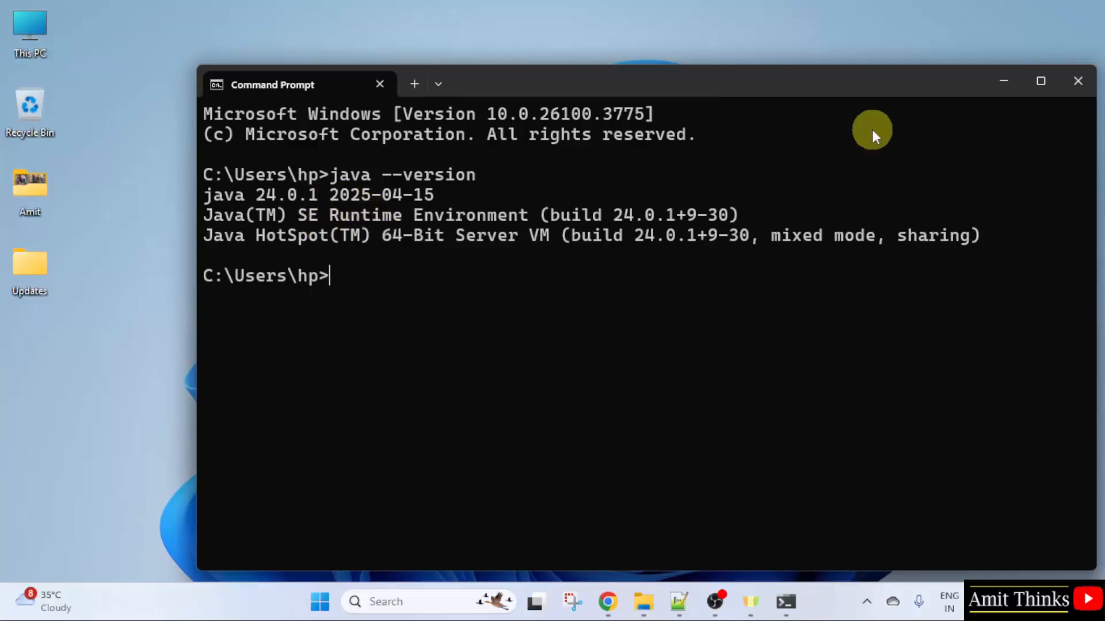
{"action": "mouse_move", "coordinate": [1079, 81]}
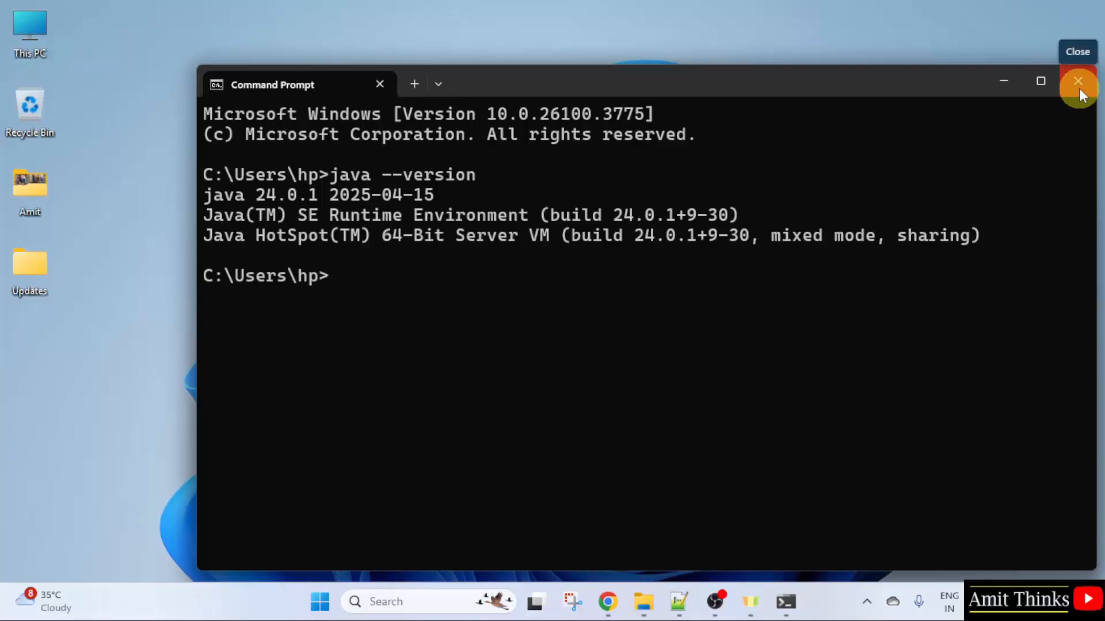
{"action": "left_click", "coordinate": [1077, 81]}
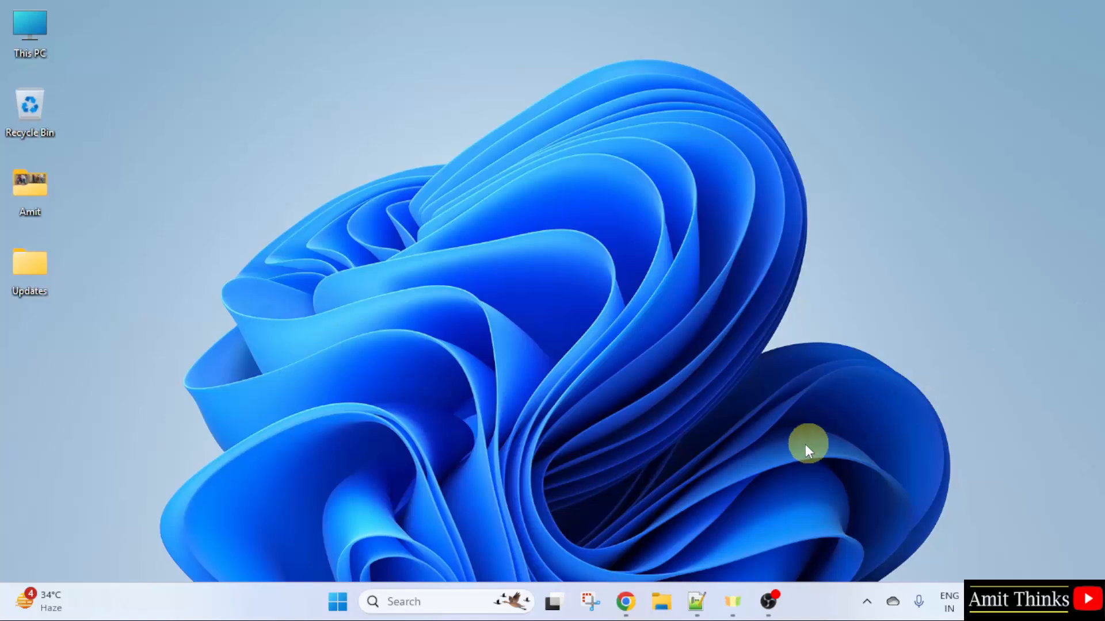
{"action": "mouse_move", "coordinate": [625, 601]}
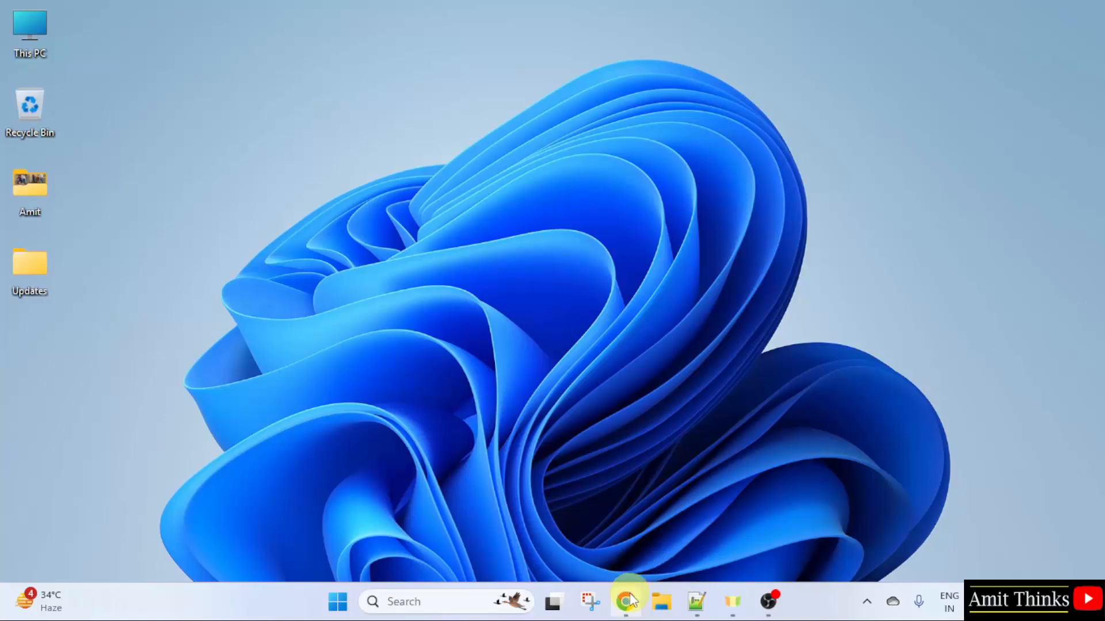
Step: Google 'groovy' in Chrome and open the Apache Groovy programming language site
{"action": "left_click", "coordinate": [625, 602]}
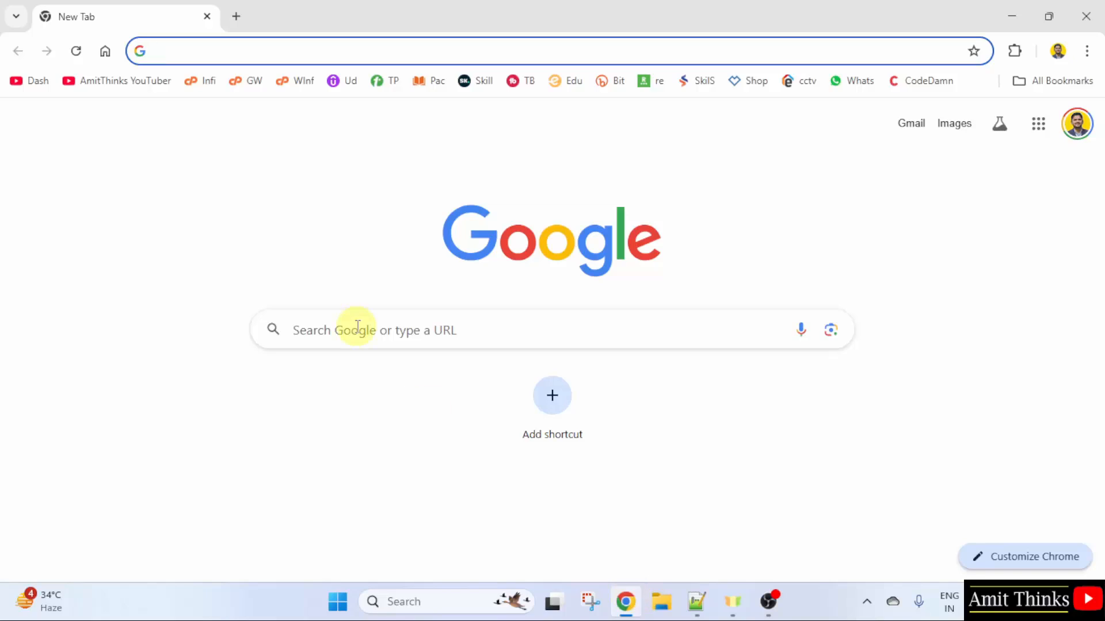
{"action": "type", "text": "groovy"}
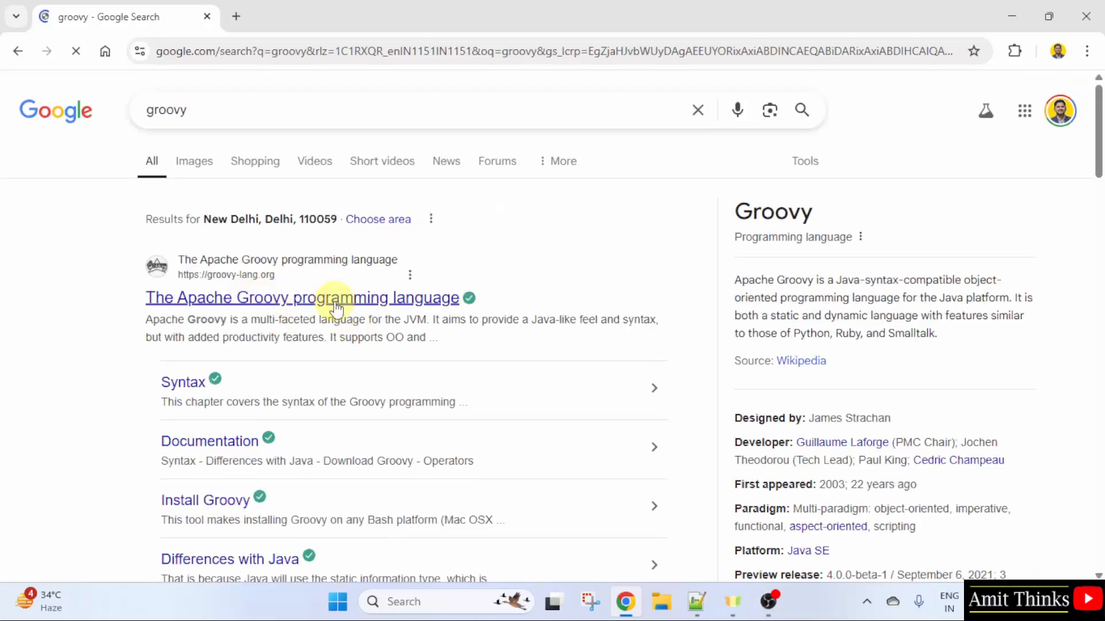
{"action": "left_click", "coordinate": [301, 298]}
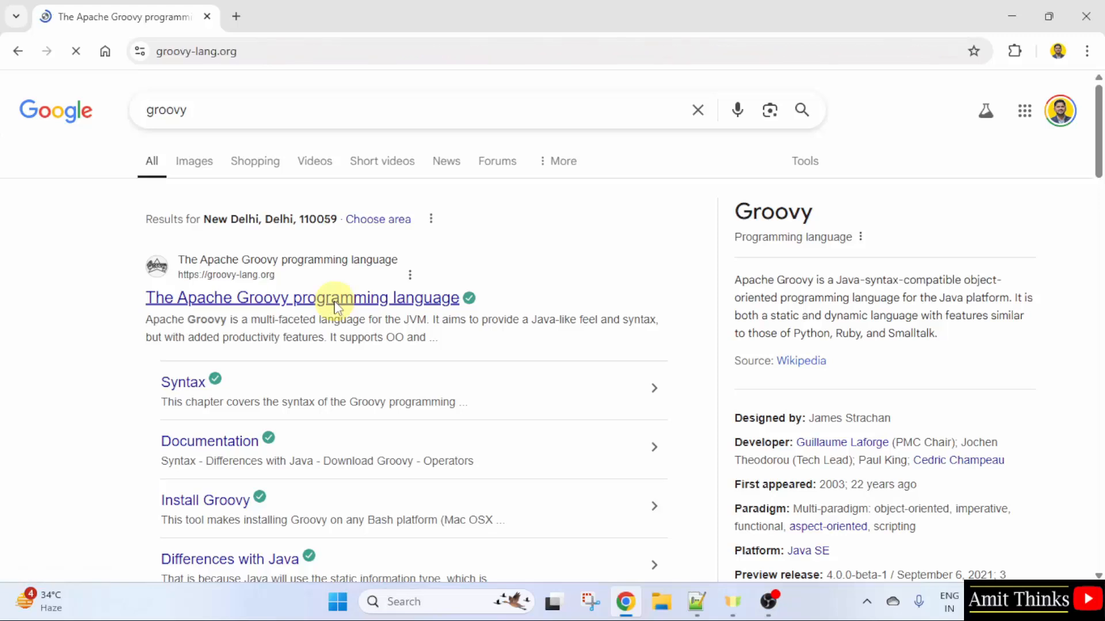
{"action": "left_click", "coordinate": [301, 298]}
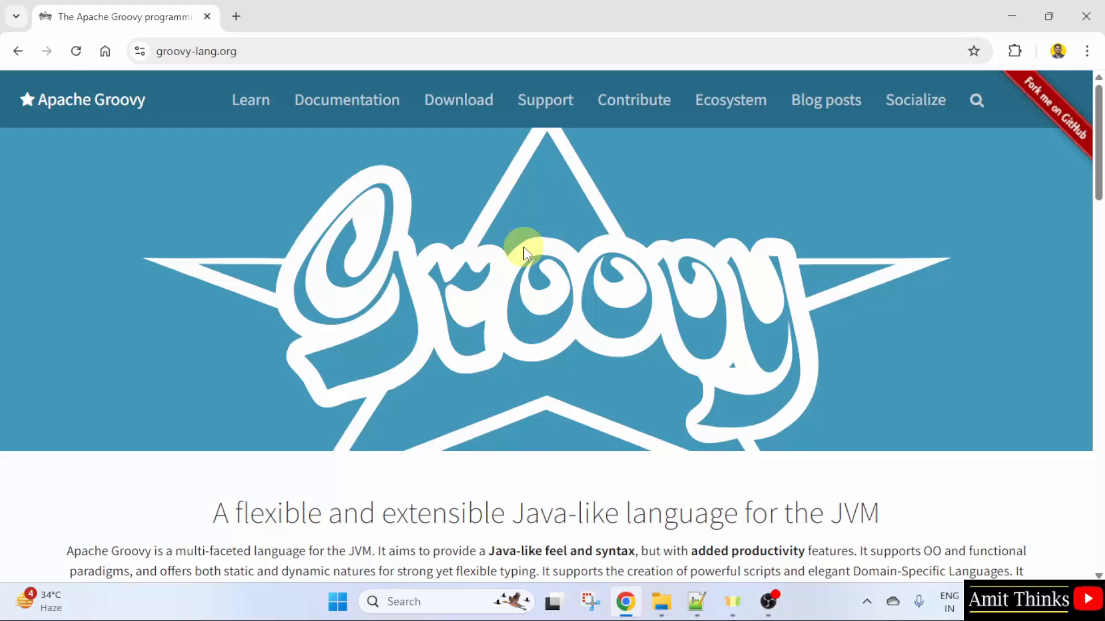
Step: Open Groovy downloads and follow the 5.0.0-alpha-12 Windows installer link to JFrog
{"action": "left_click", "coordinate": [457, 99]}
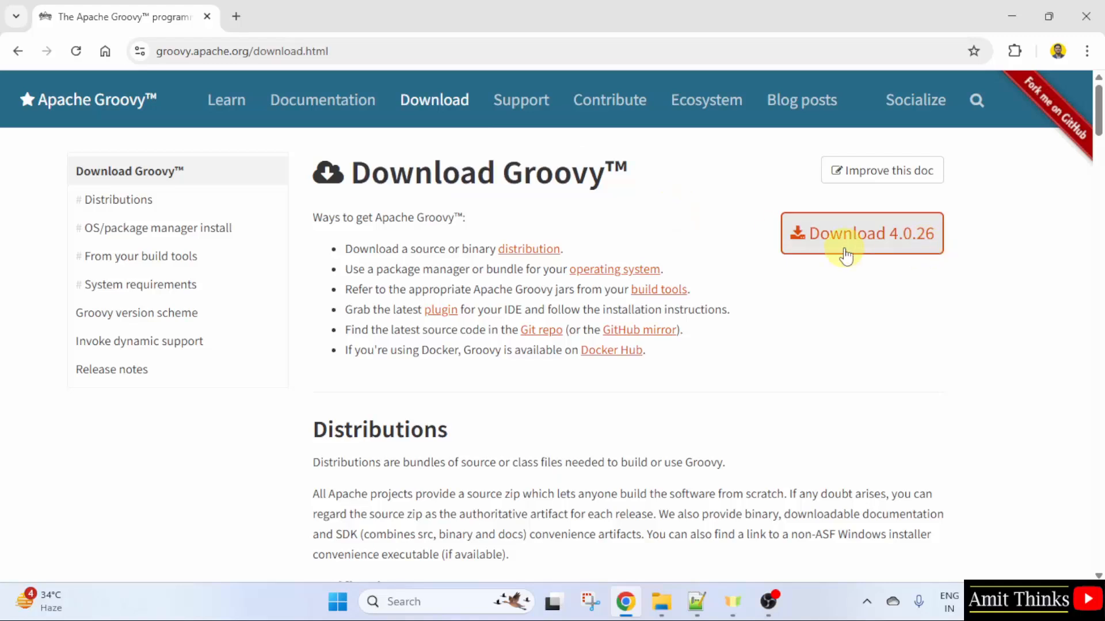
{"action": "scroll", "scroll_direction": "down", "scroll_amount": 3}
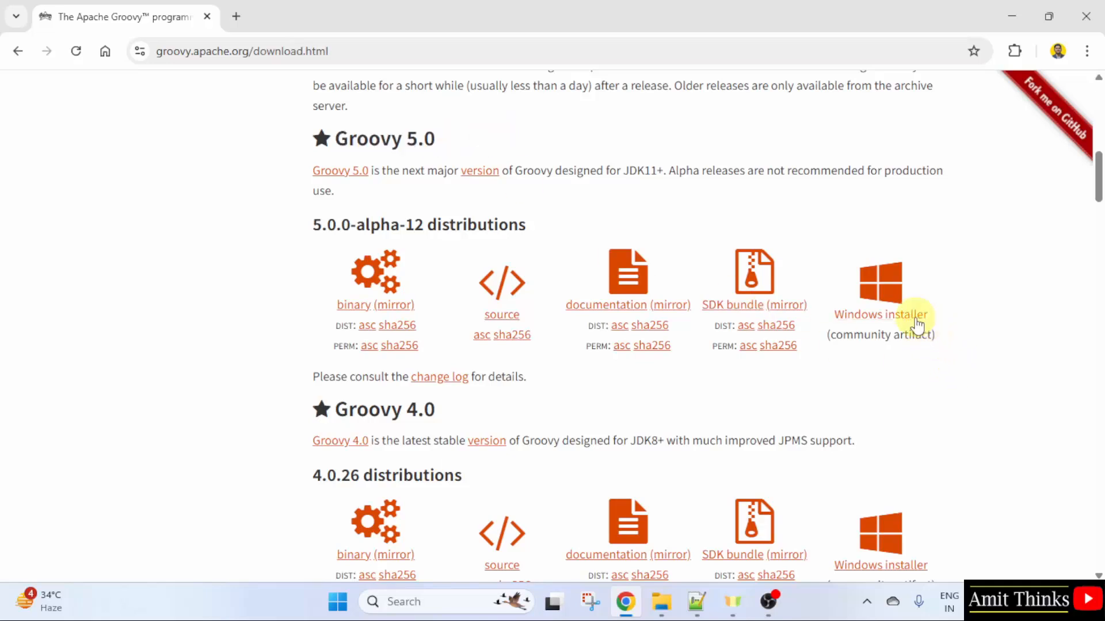
{"action": "left_click", "coordinate": [880, 315]}
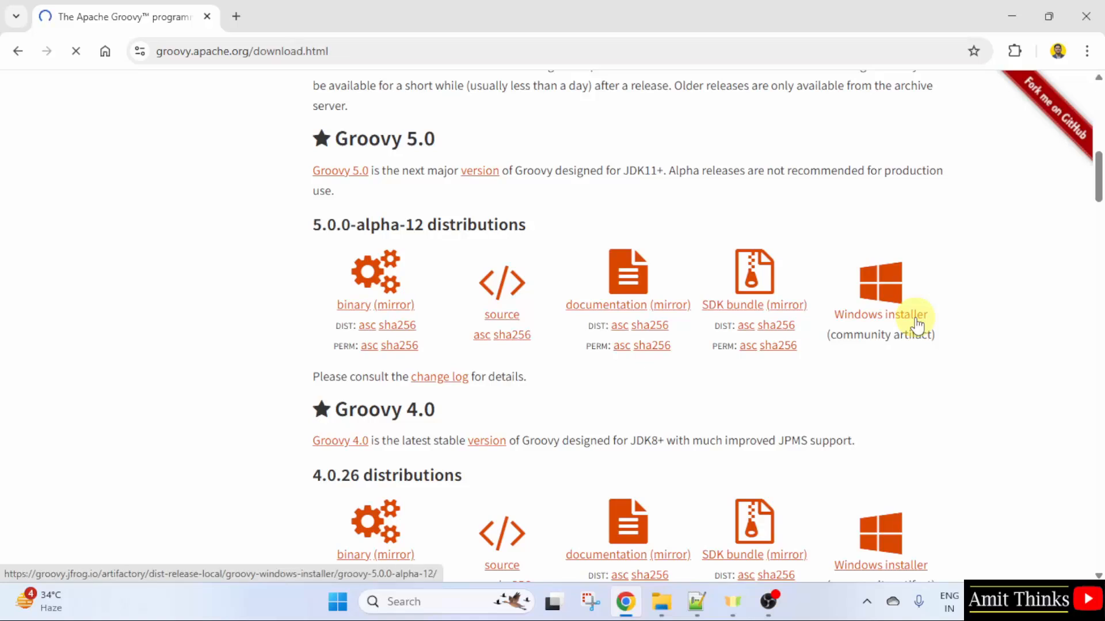
{"action": "left_click", "coordinate": [879, 314]}
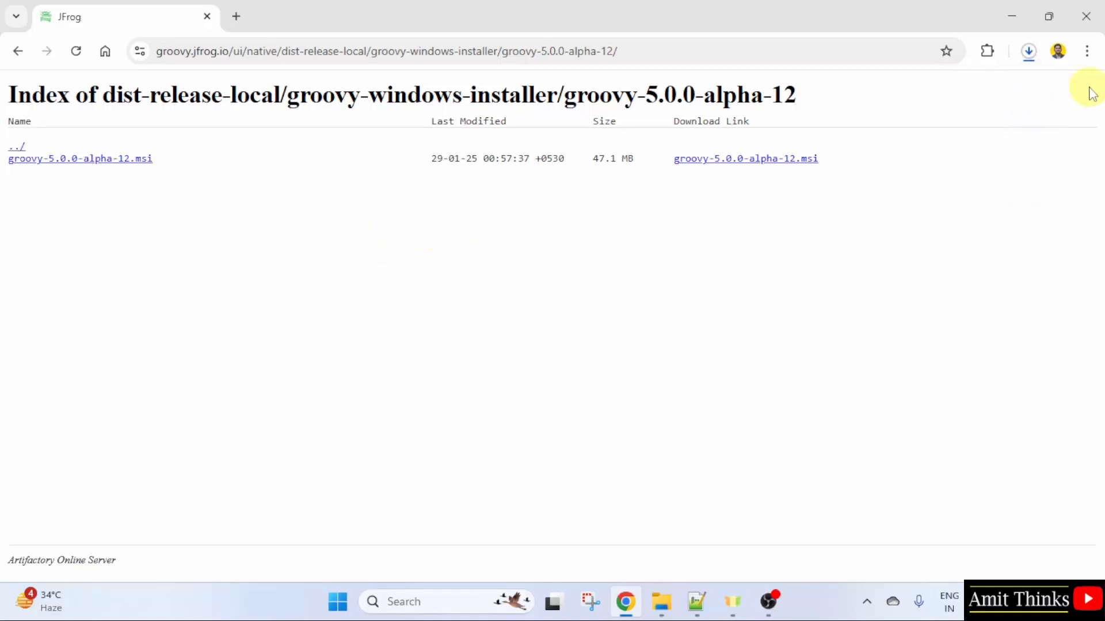
{"action": "left_click", "coordinate": [1028, 50]}
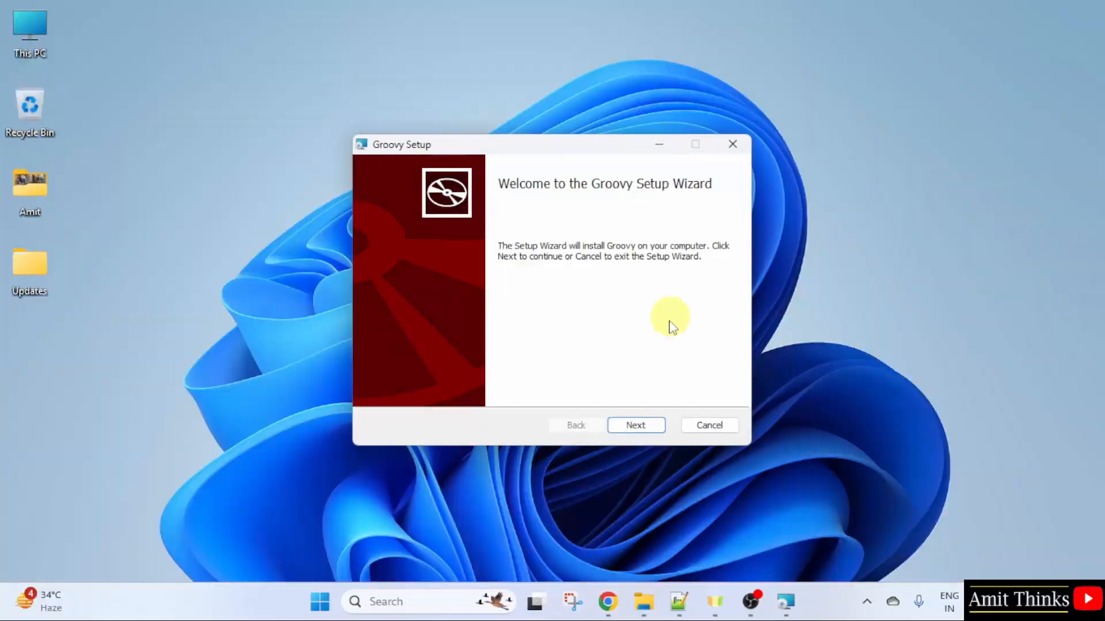
Step: Accept the Apache license, install Groovy with the chosen setup type, and finish the wizard
{"action": "left_click", "coordinate": [635, 425]}
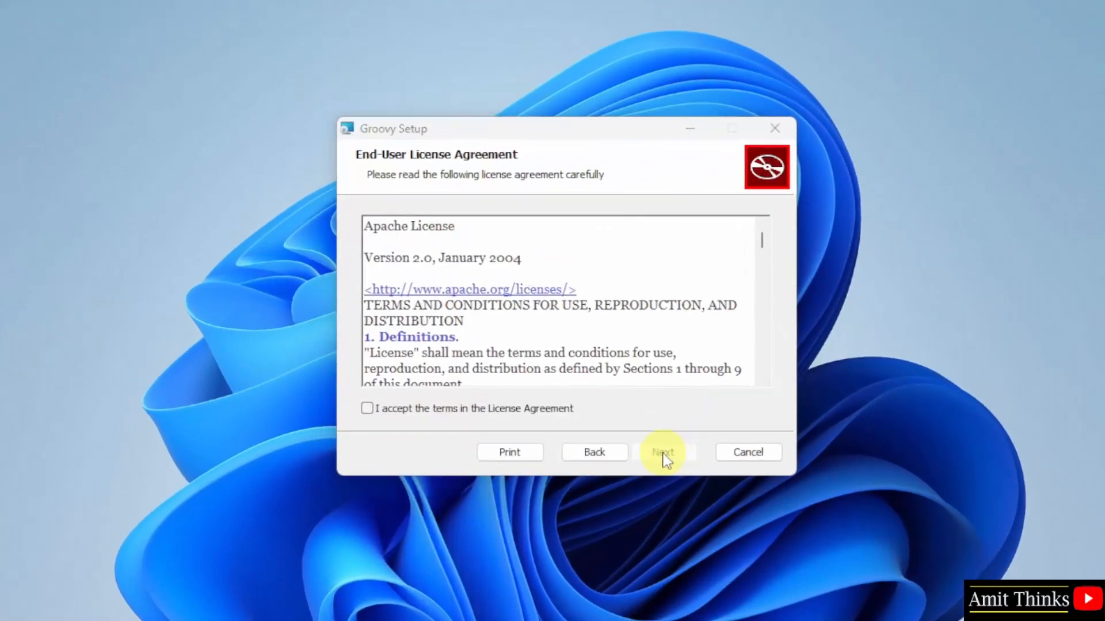
{"action": "left_click", "coordinate": [367, 409]}
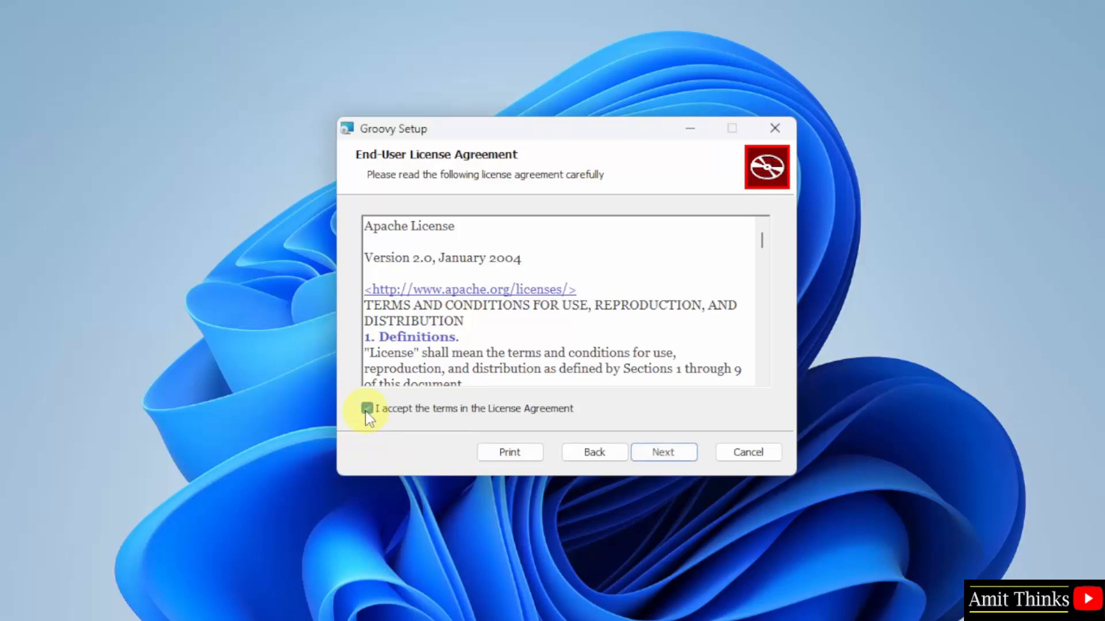
{"action": "left_click", "coordinate": [662, 452]}
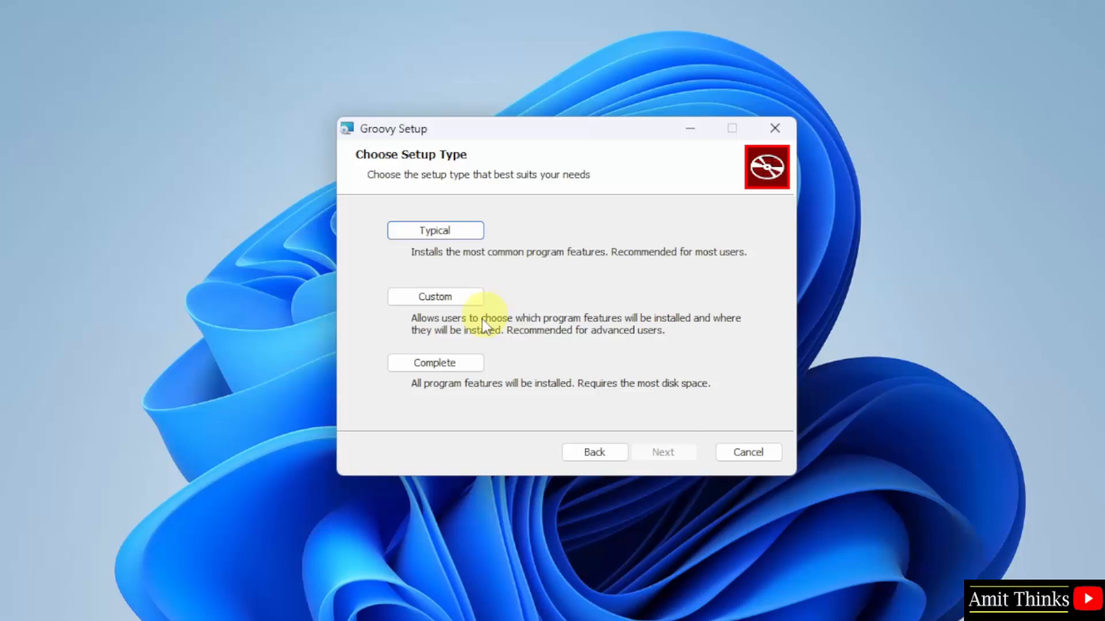
{"action": "left_click", "coordinate": [662, 451]}
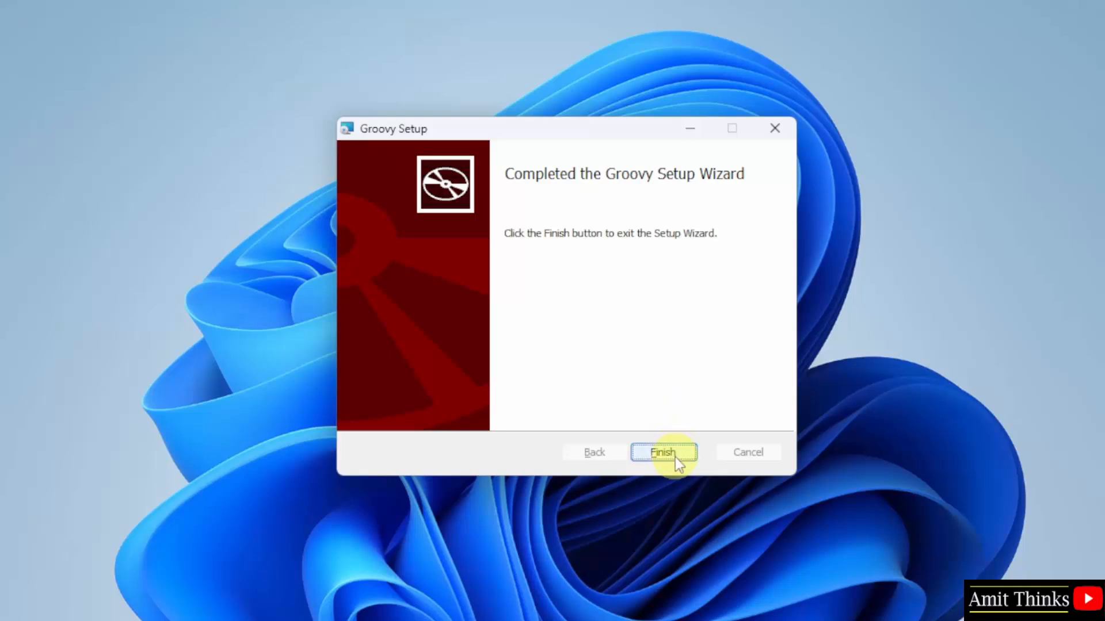
{"action": "left_click", "coordinate": [662, 452]}
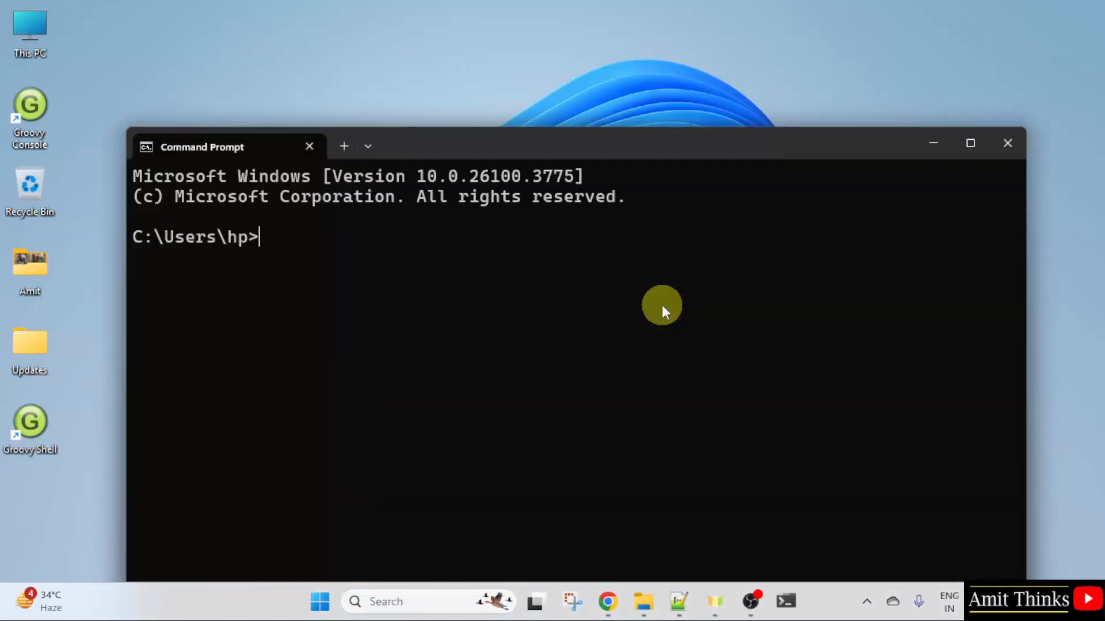
Step: Run groovy --version to confirm Groovy 5.0.0-alpha-12 on JVM 24.0.1
{"action": "type", "text": "g"}
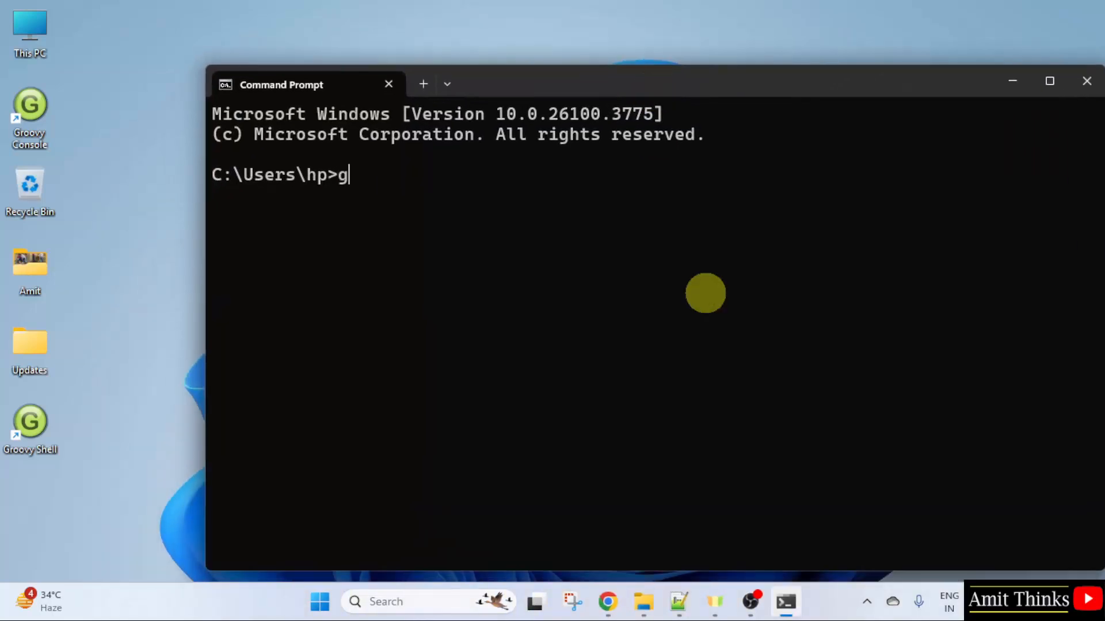
{"action": "type", "text": "roovy --"}
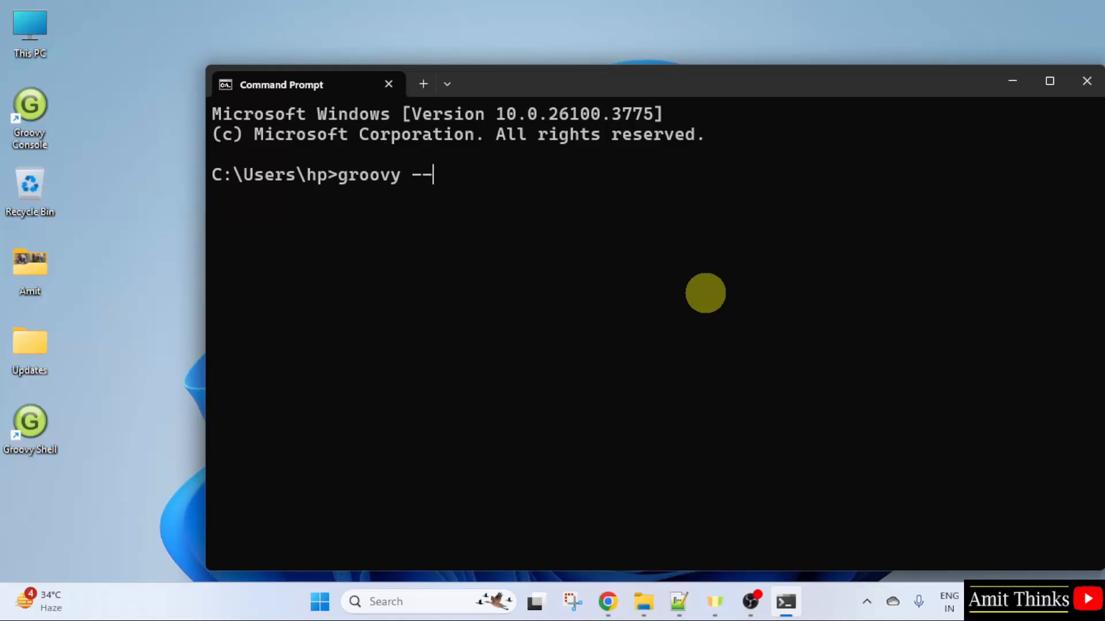
{"action": "type", "text": "version"}
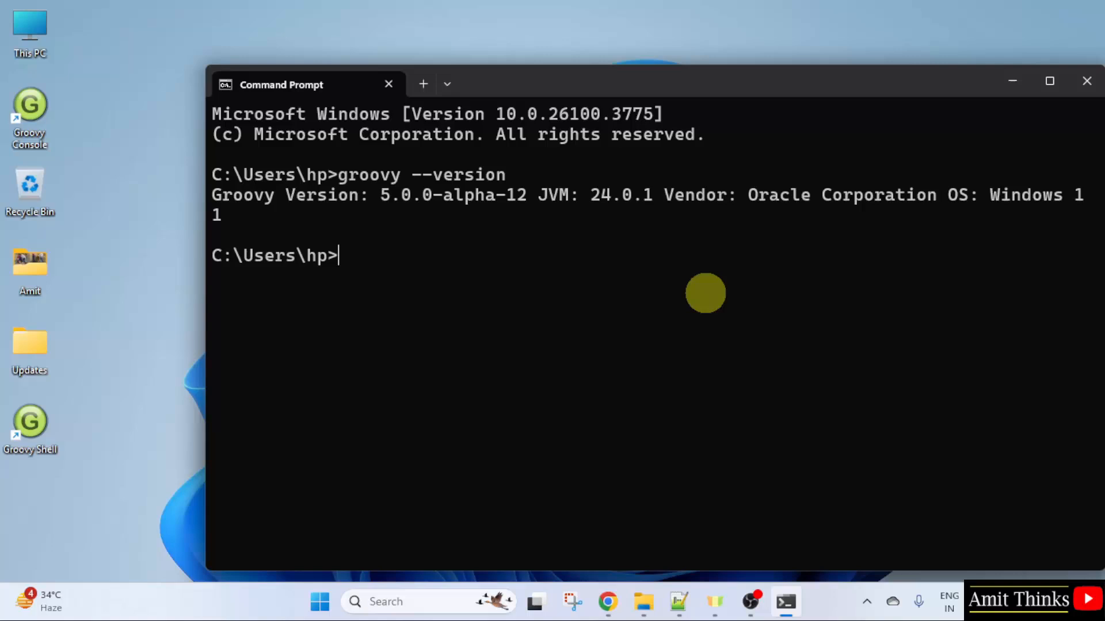
{"action": "mouse_move", "coordinate": [310, 214]}
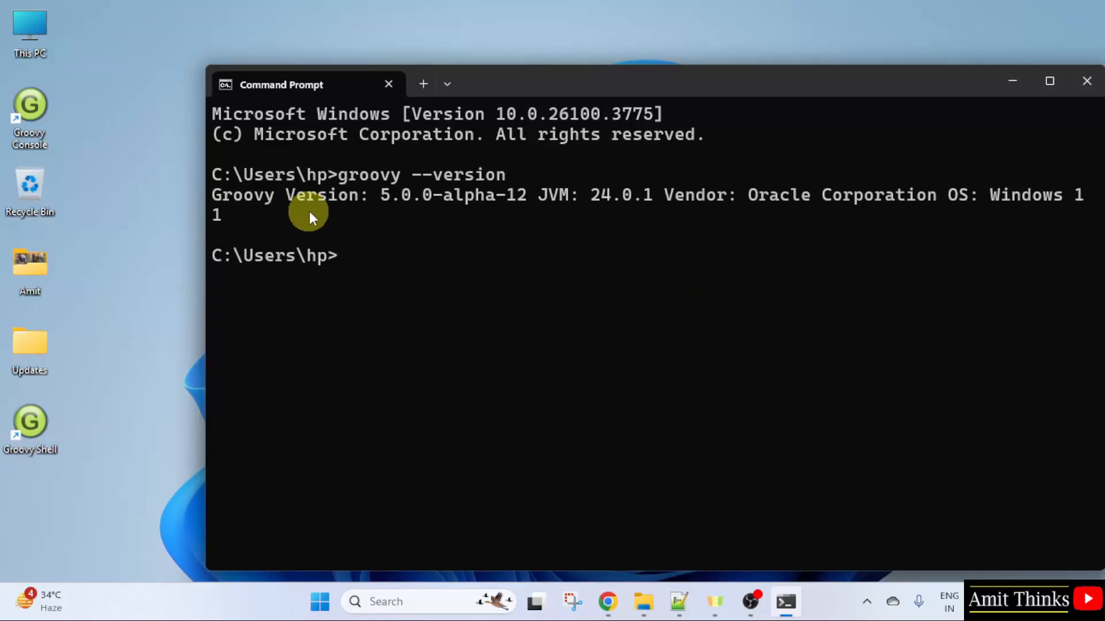
{"action": "mouse_move", "coordinate": [458, 243]}
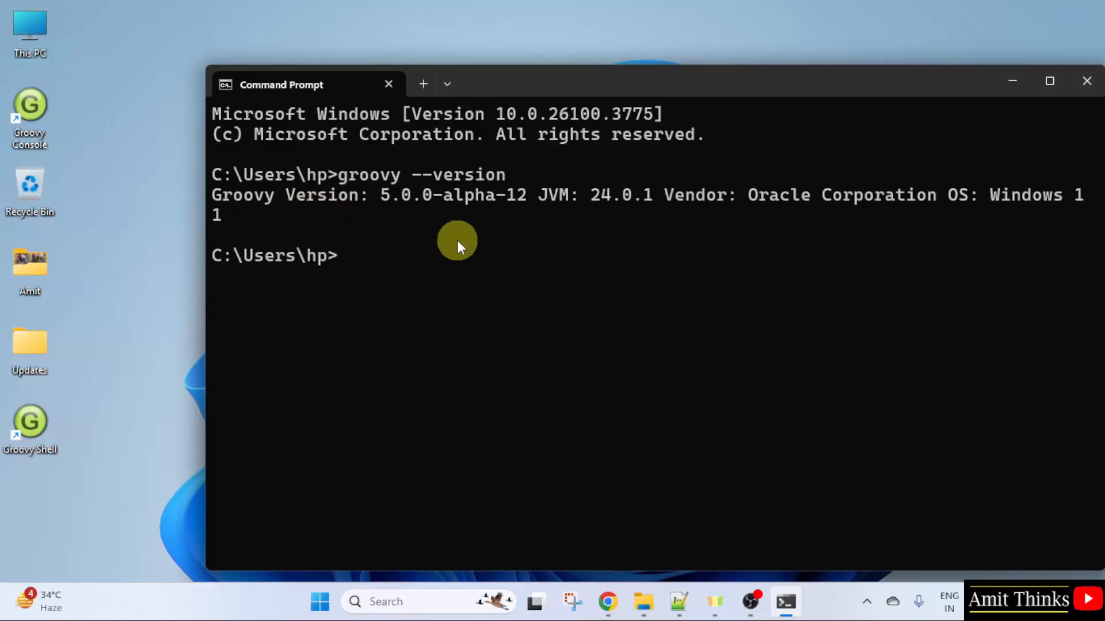